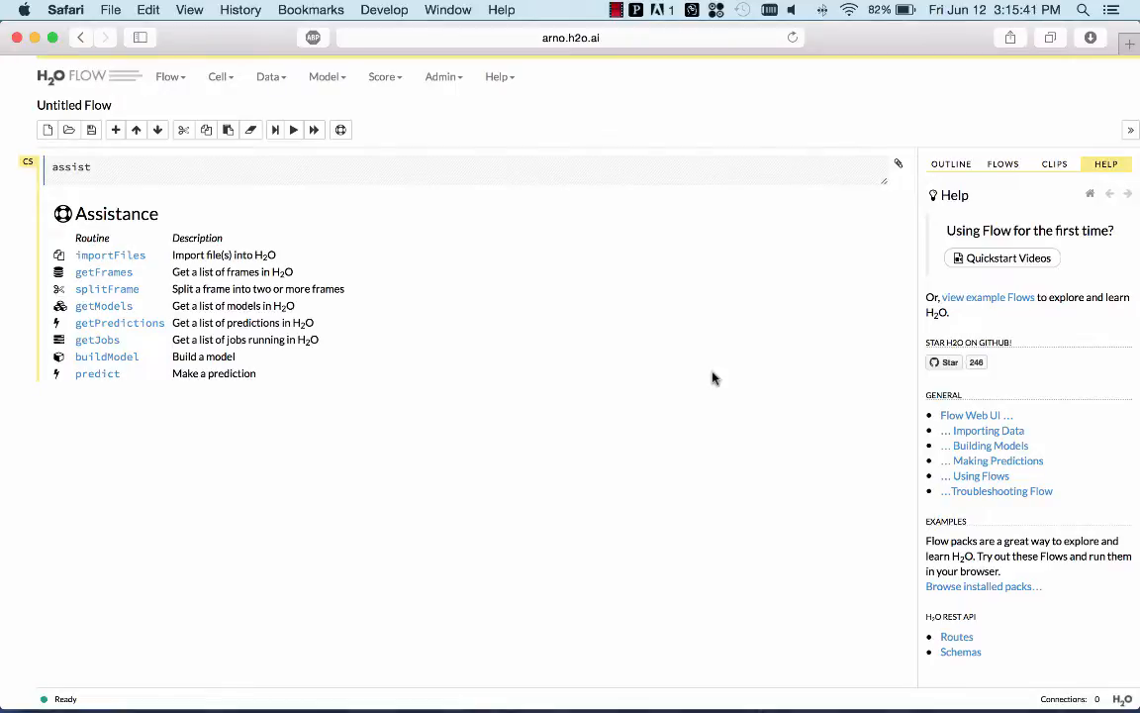
{"action": "mouse_move", "coordinate": [479, 38]}
{"action": "type", "text": "getCloud"}
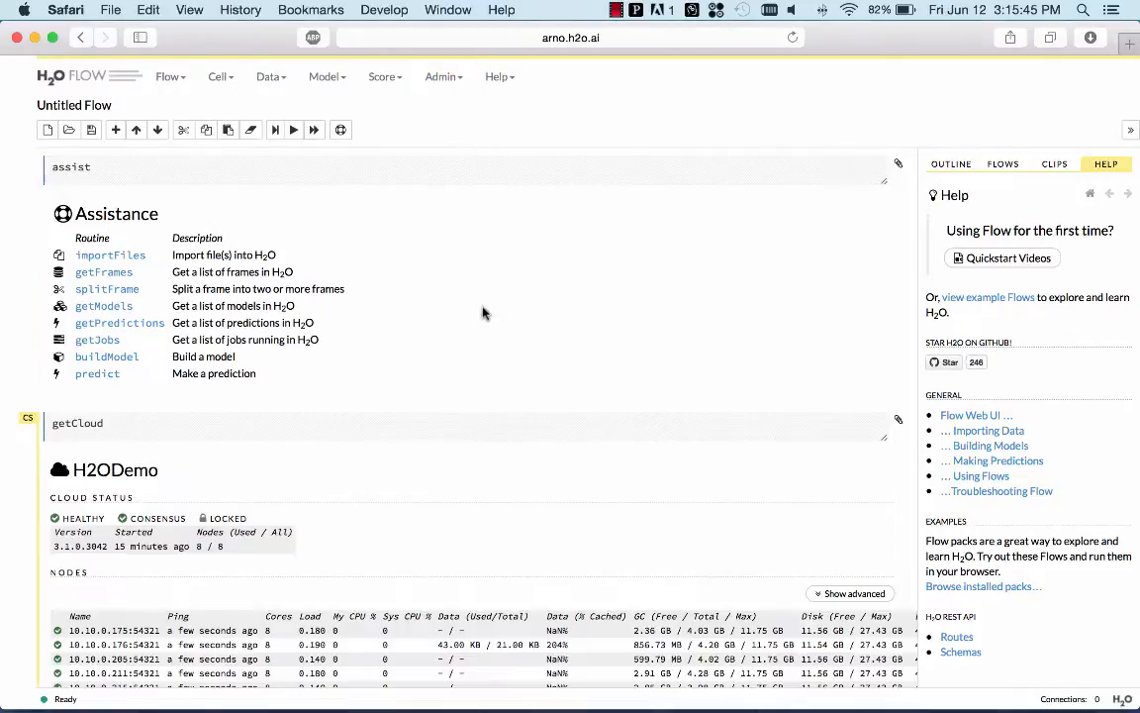
Review the H2ODemo cluster status with its 8 healthy nodes and the new Import Files cell
{"action": "scroll", "scroll_direction": "down", "scroll_amount": 3}
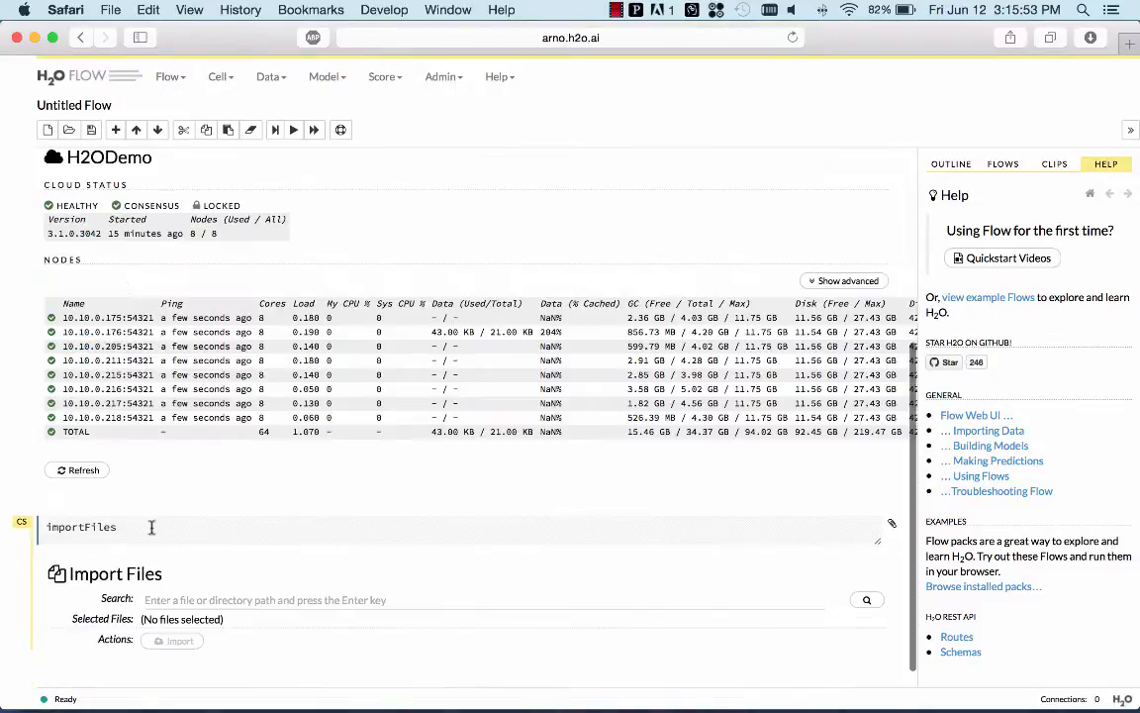
Import allyears1987to2007.csv from the s3n airline path
{"action": "type", "text": "s3n"}
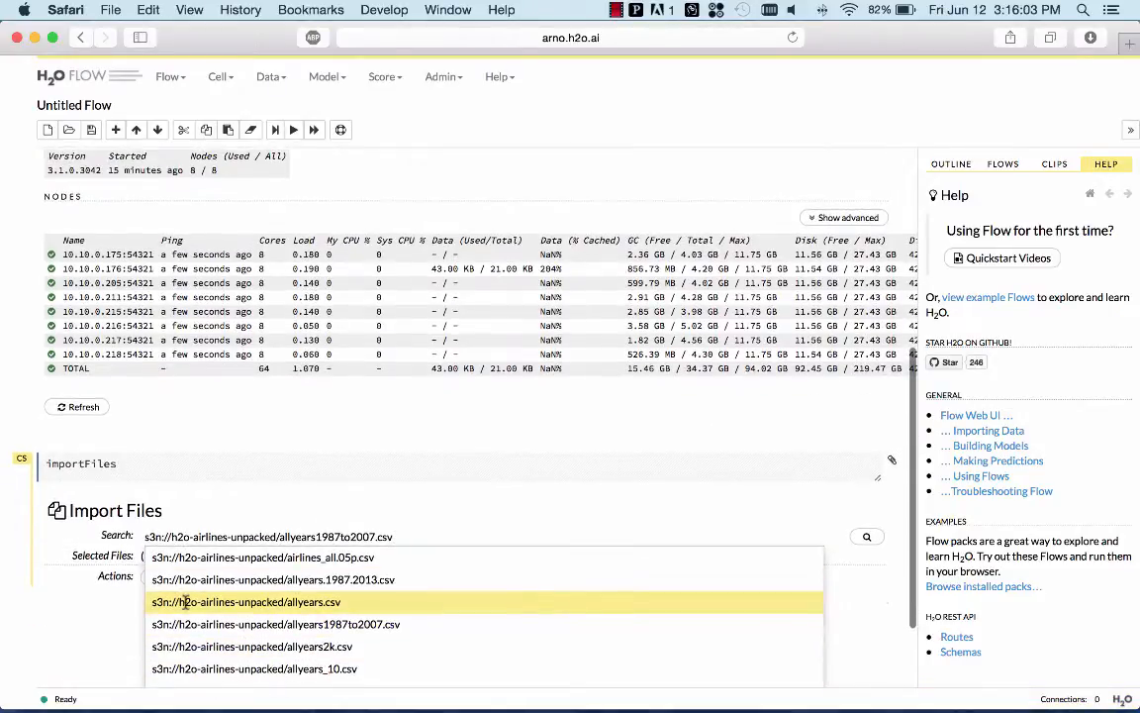
{"action": "left_click", "coordinate": [275, 623]}
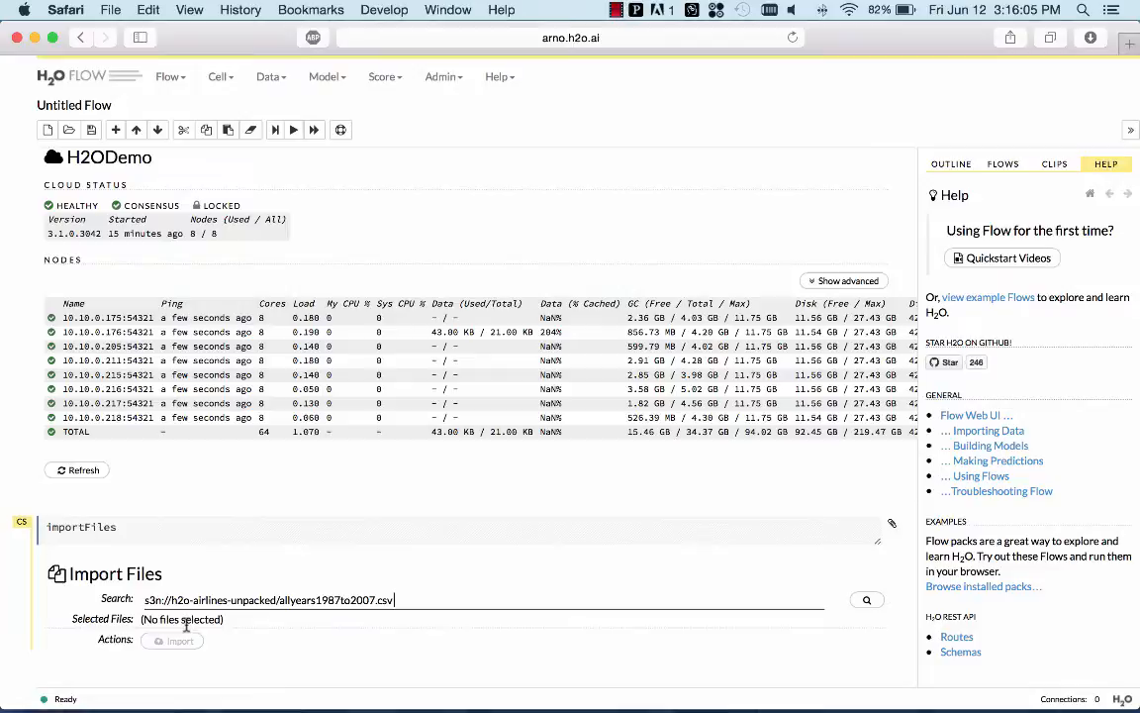
{"action": "left_click", "coordinate": [867, 598]}
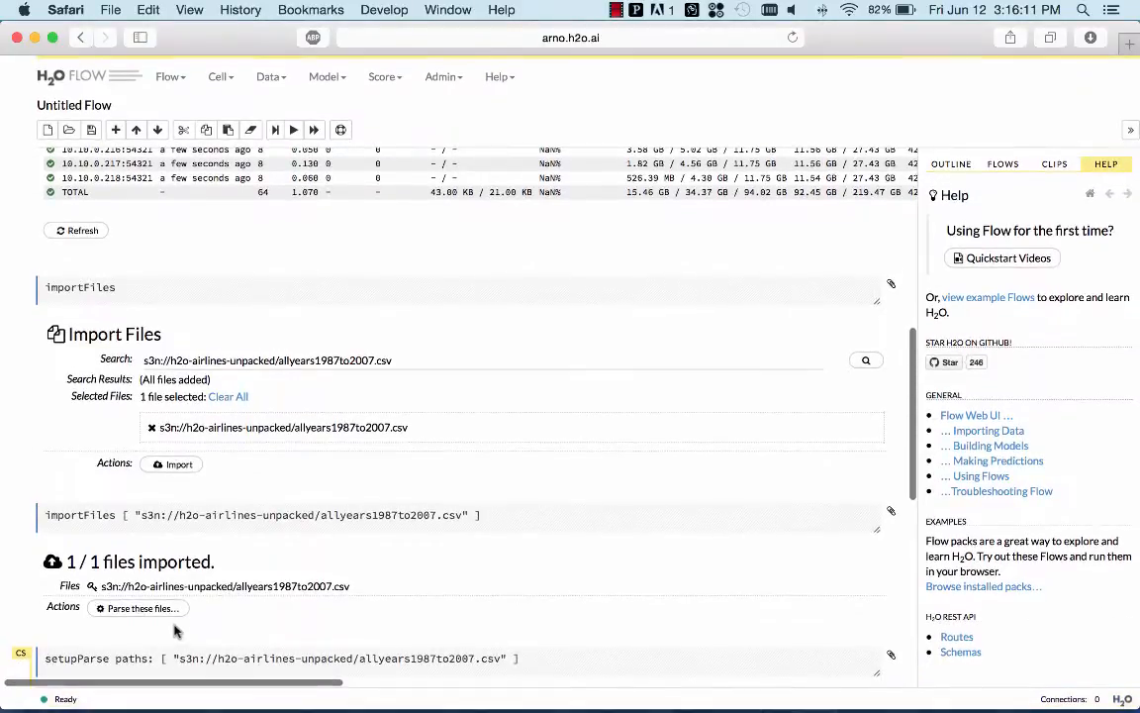
Parse the airline CSV into the allyears1987to2007.hex frame with the default setup
{"action": "left_click", "coordinate": [143, 607]}
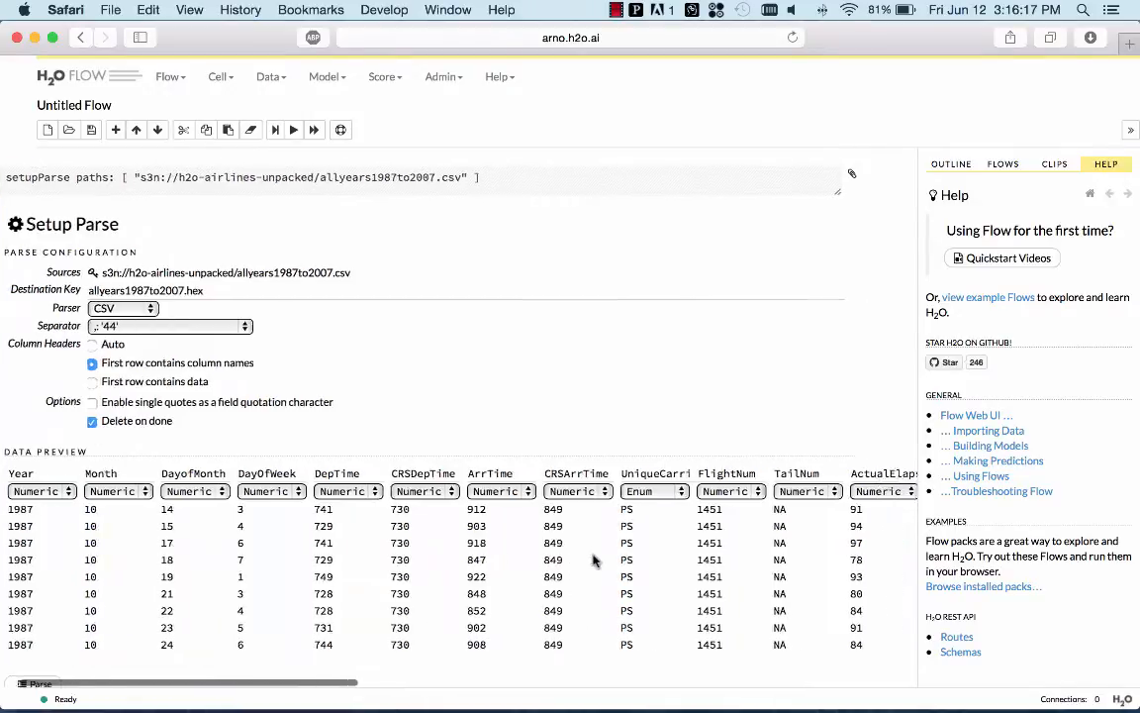
{"action": "scroll", "scroll_direction": "right", "scroll_amount": 3}
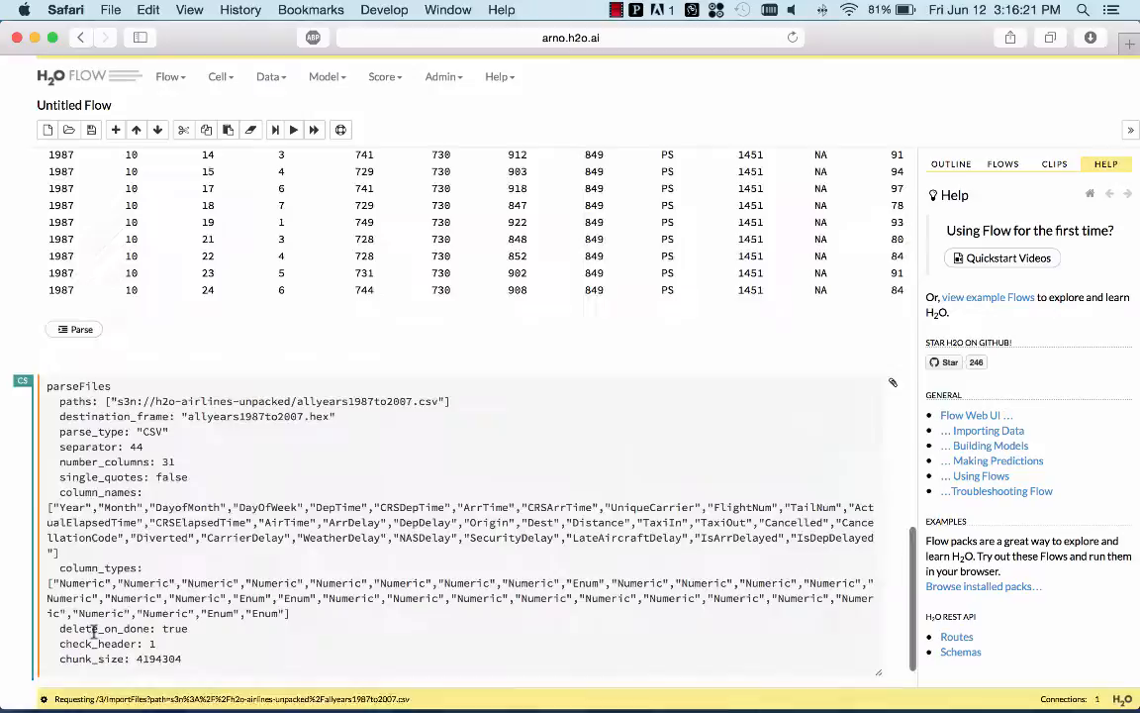
{"action": "left_click", "coordinate": [79, 329]}
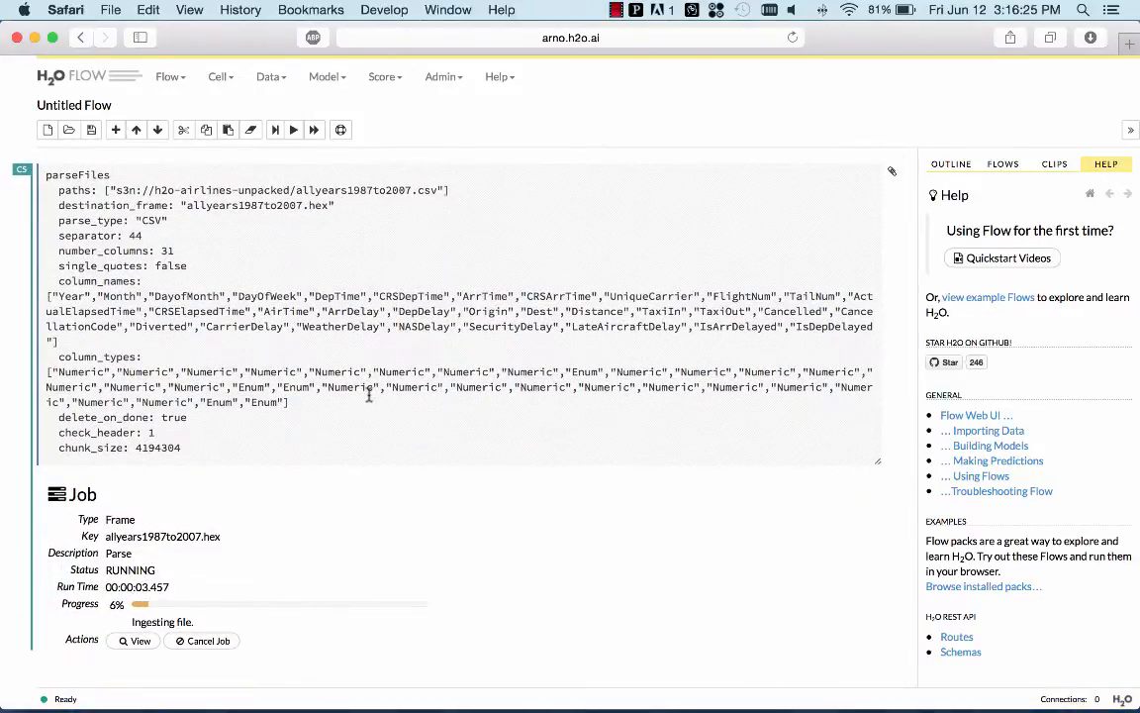
{"action": "left_click", "coordinate": [443, 75]}
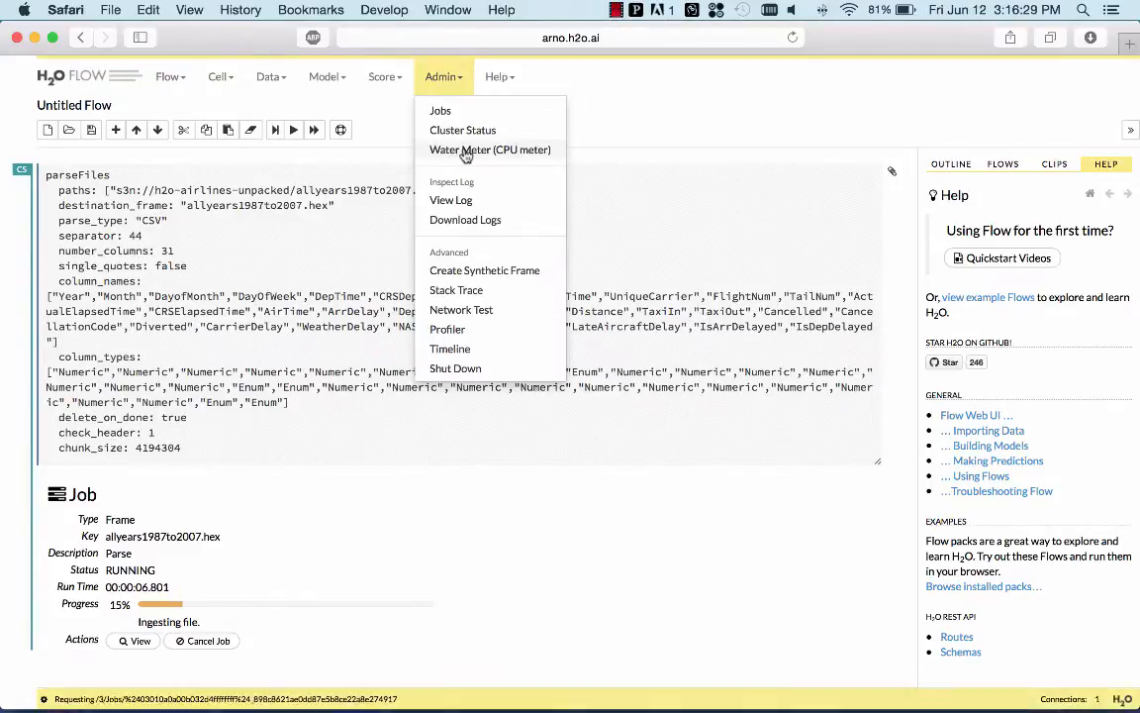
{"action": "left_click", "coordinate": [490, 150]}
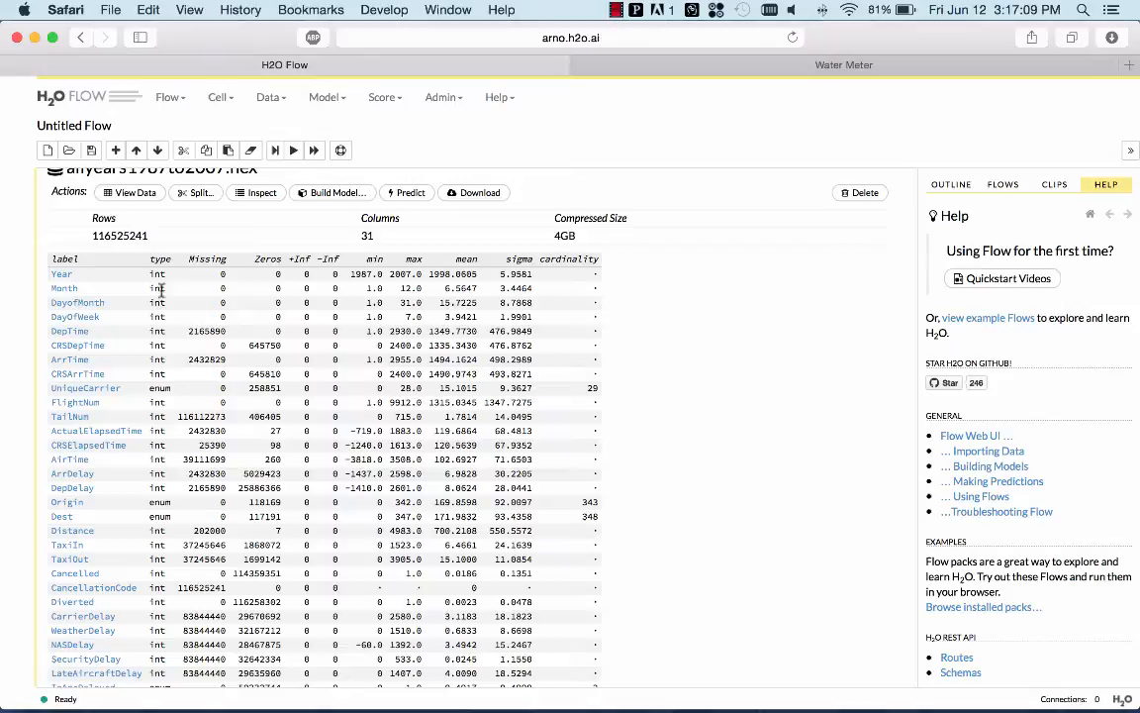
{"action": "mouse_move", "coordinate": [423, 309]}
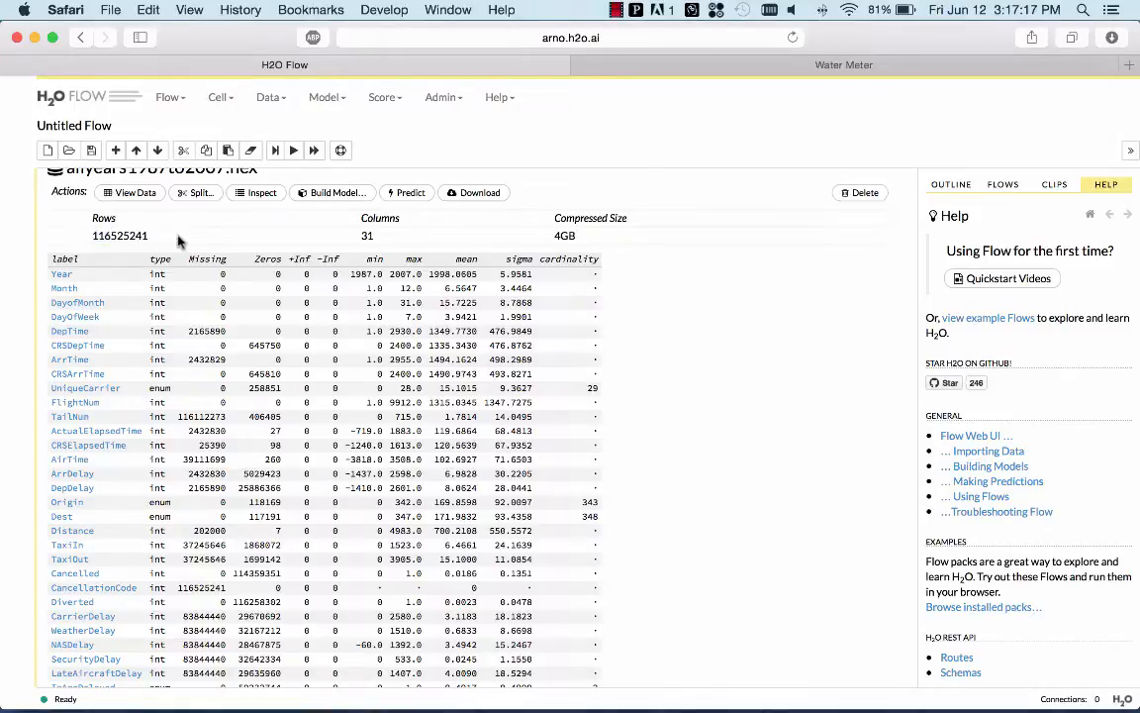
Review the frame's column, chunk compression and 3.68 GB distribution summaries
{"action": "scroll", "scroll_direction": "down", "scroll_amount": 3}
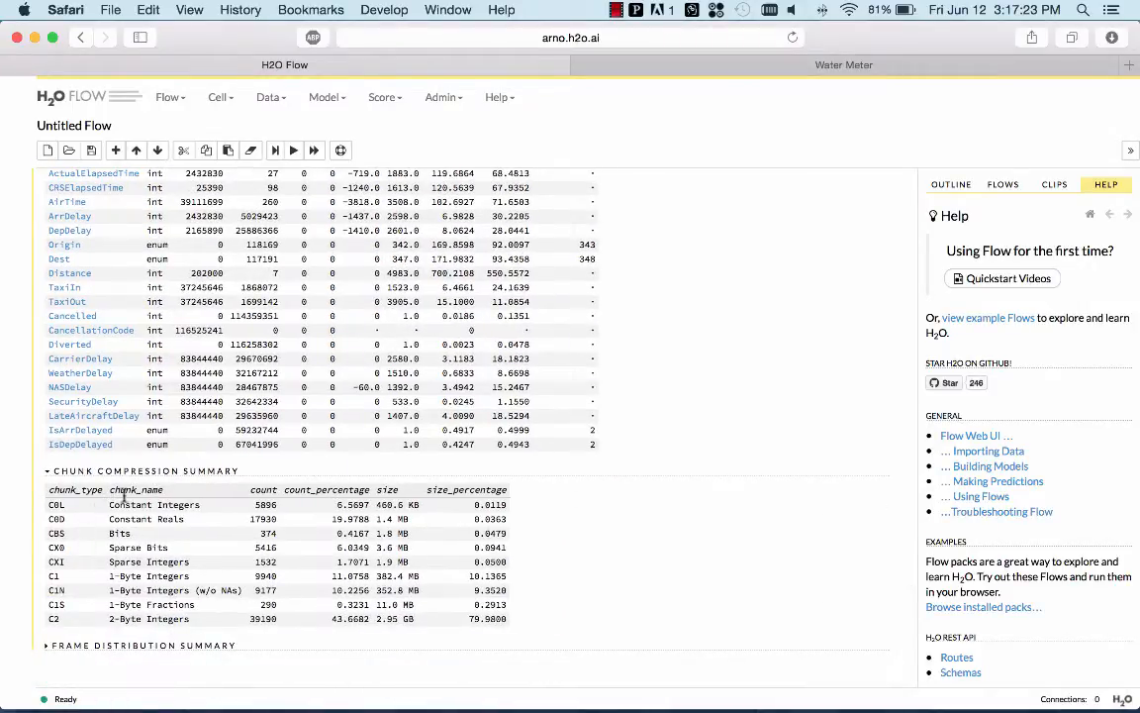
{"action": "mouse_move", "coordinate": [109, 615]}
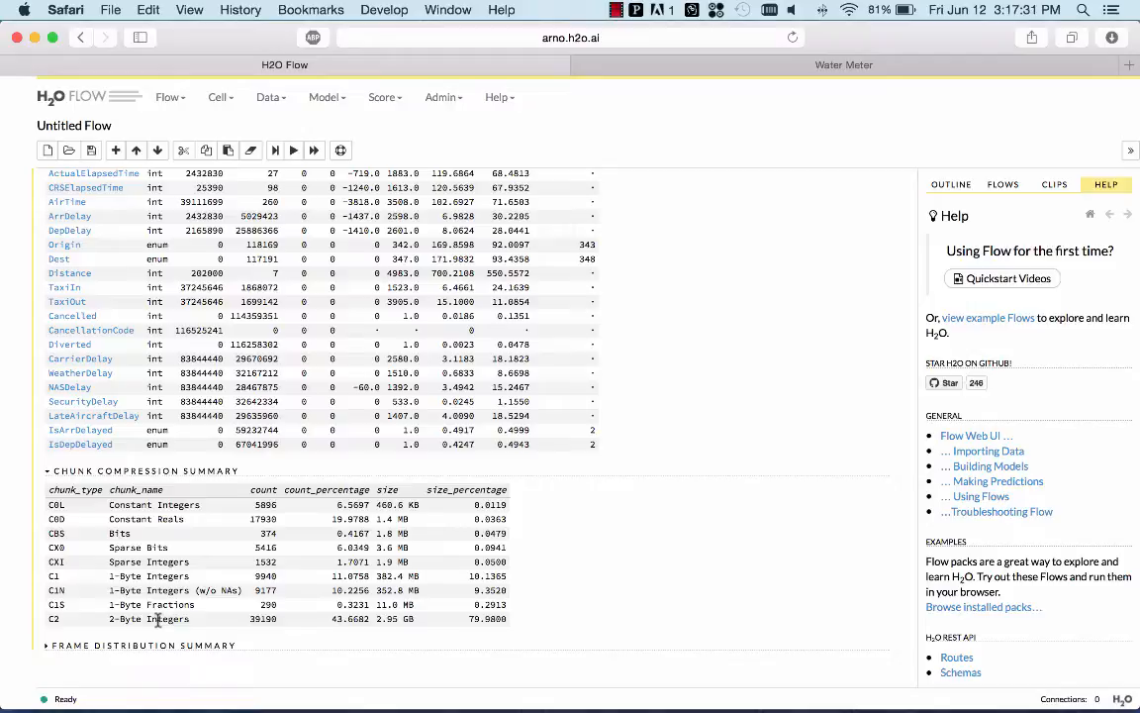
{"action": "scroll", "scroll_direction": "down", "scroll_amount": 3}
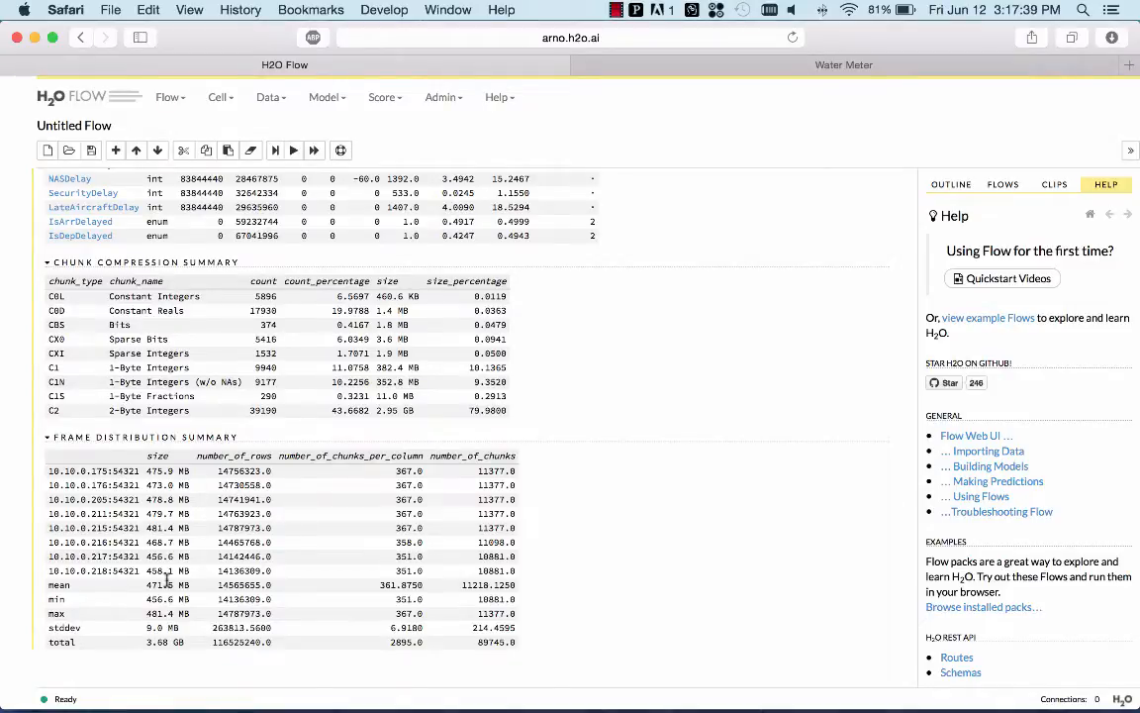
{"action": "mouse_move", "coordinate": [227, 583]}
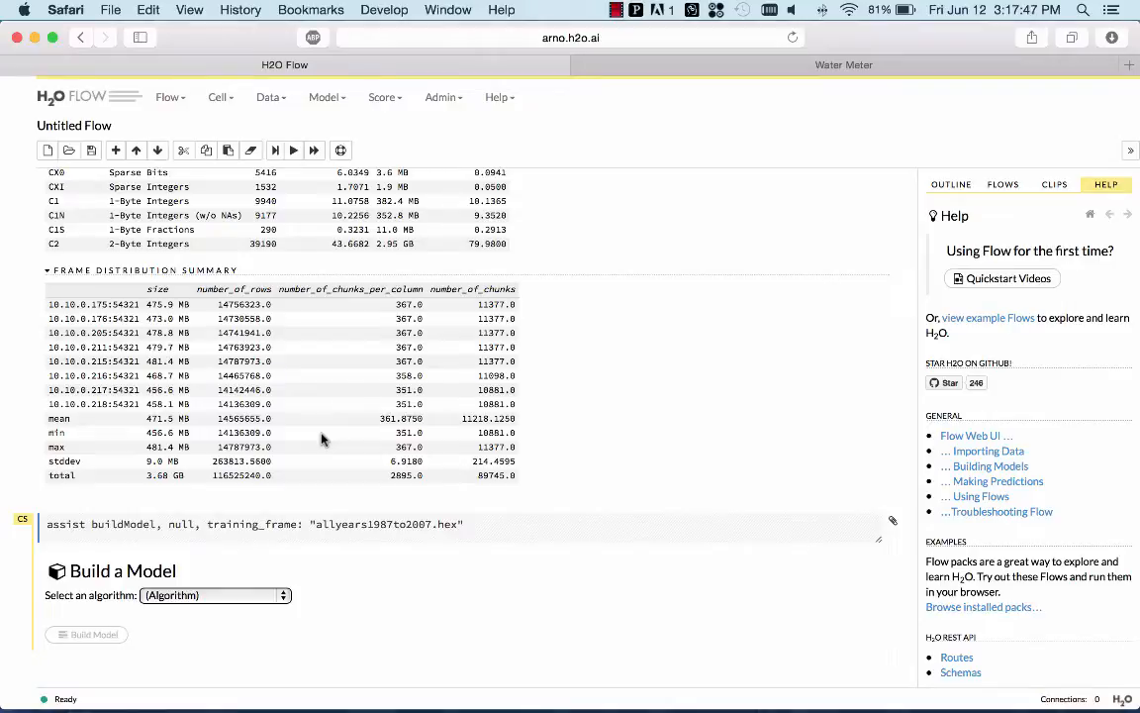
Configure a Generalized Linear Model on the selected columns with response IsDepDelayed and family binomial
{"action": "left_click", "coordinate": [214, 594]}
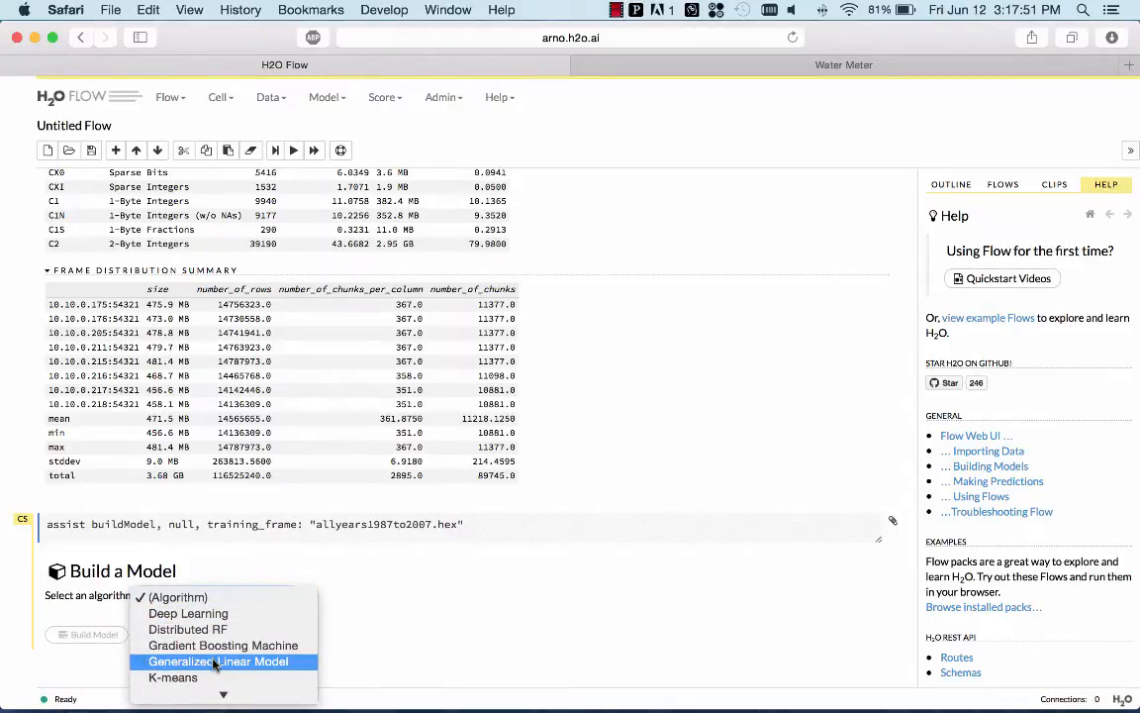
{"action": "left_click", "coordinate": [218, 661]}
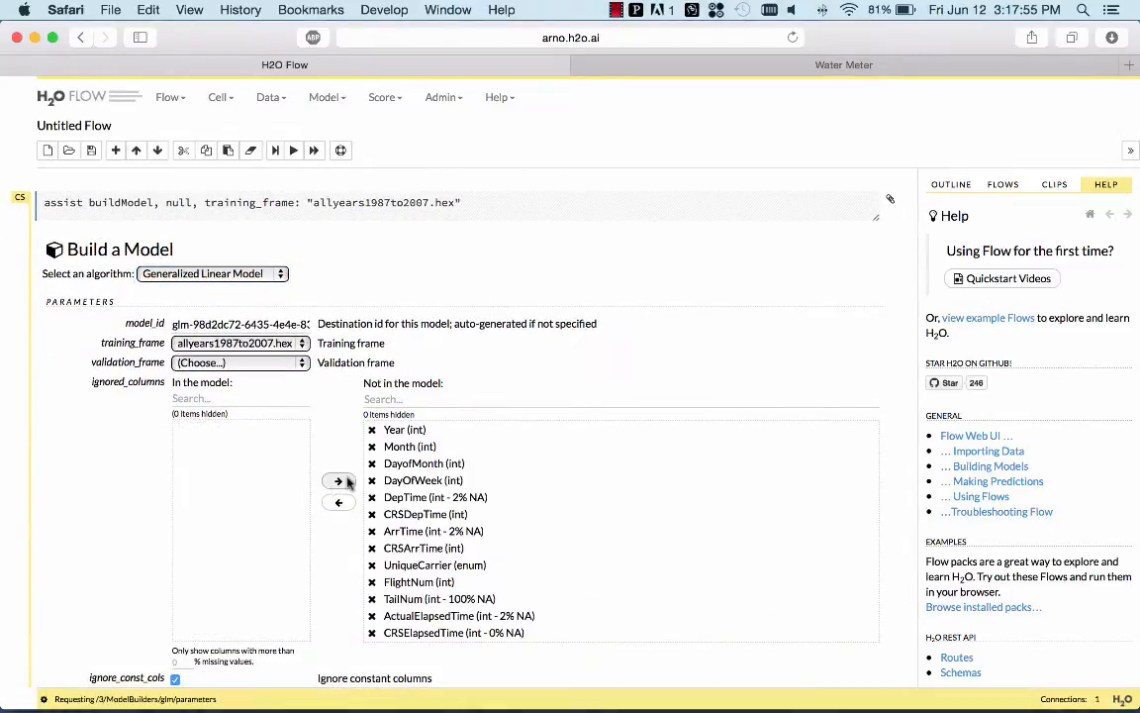
{"action": "left_click", "coordinate": [336, 481]}
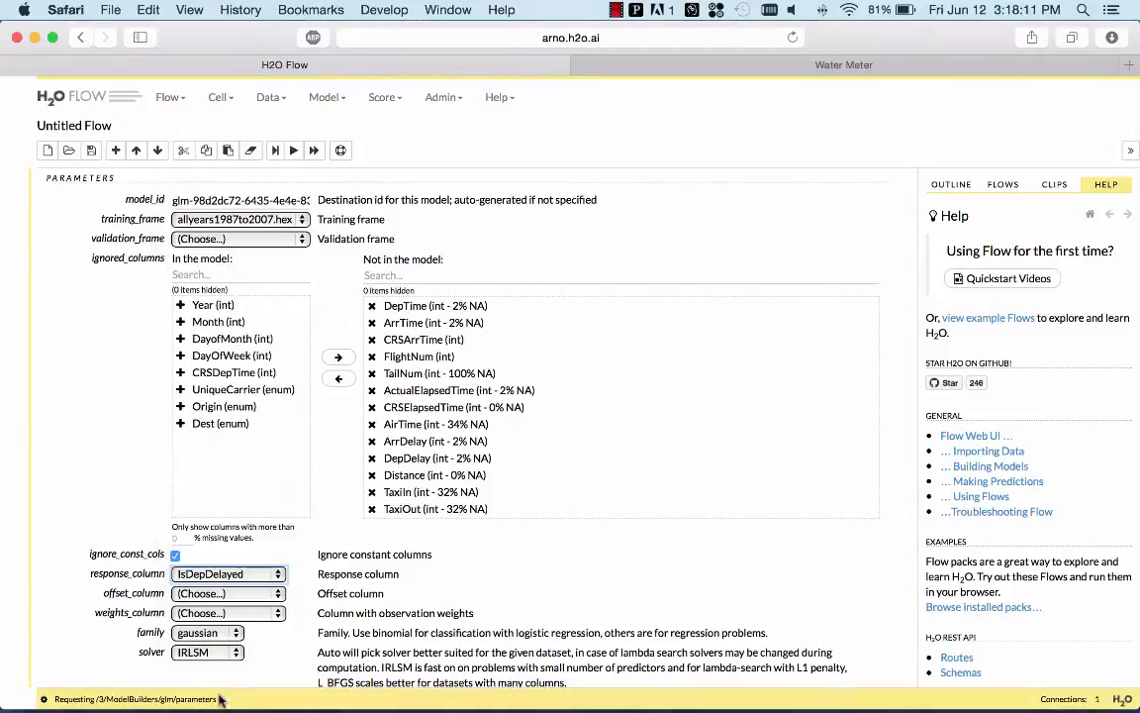
{"action": "left_click", "coordinate": [208, 631]}
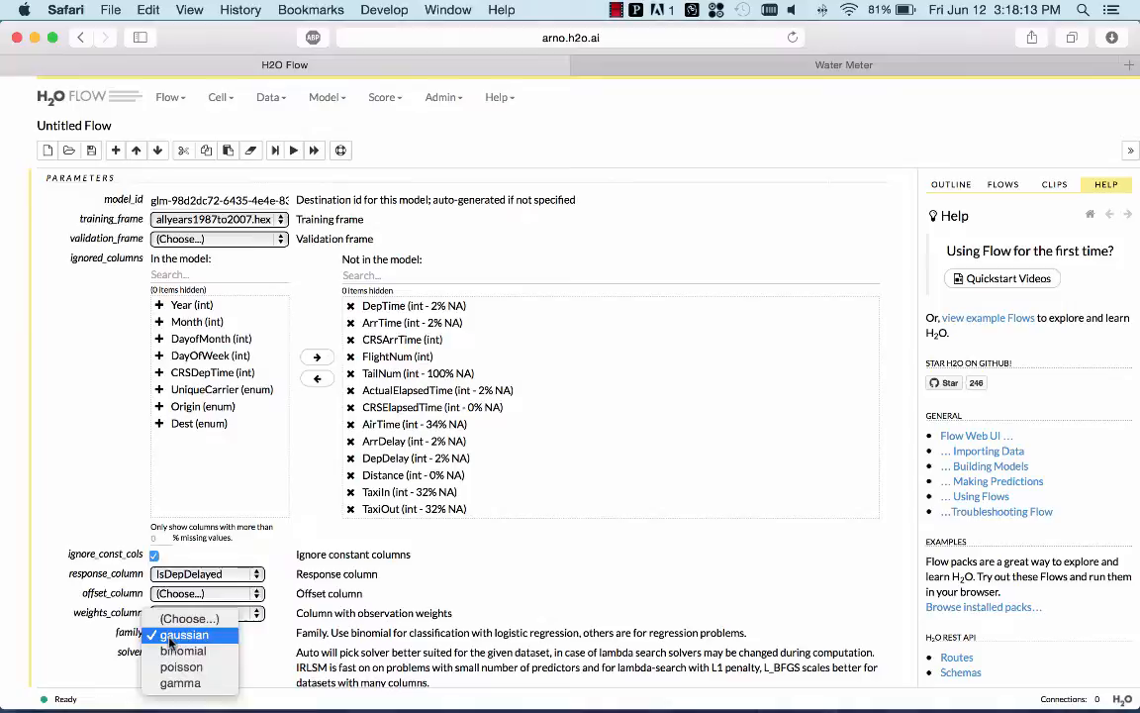
{"action": "left_click", "coordinate": [182, 649]}
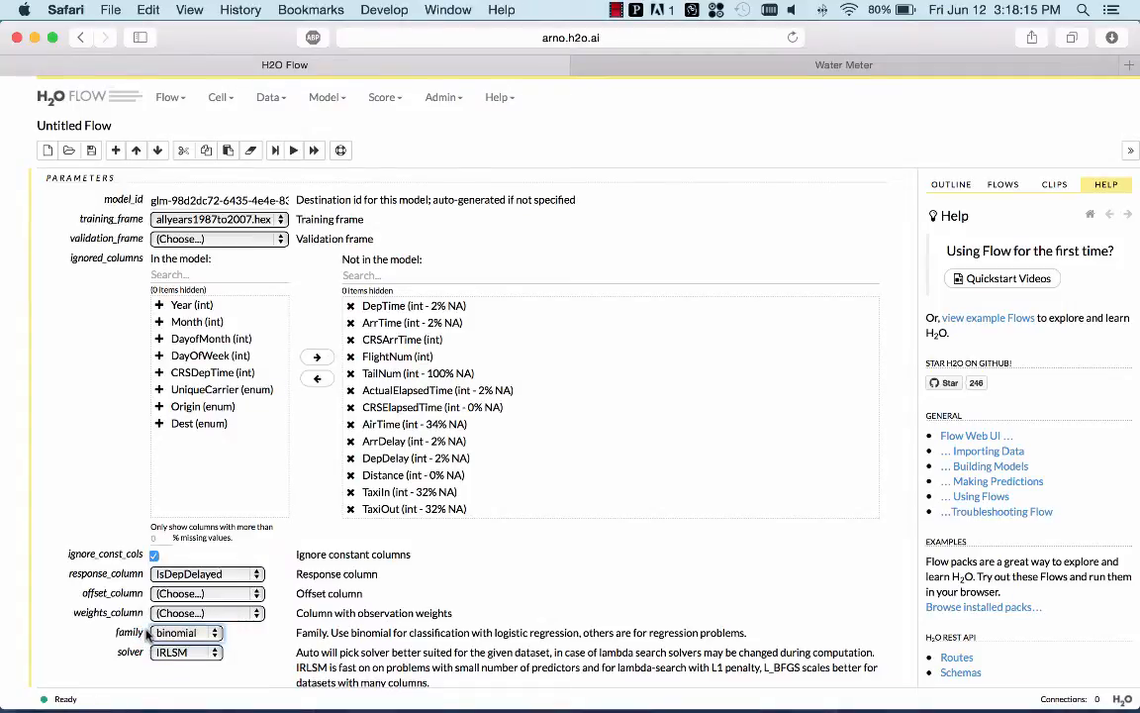
{"action": "scroll", "scroll_direction": "down", "scroll_amount": 3}
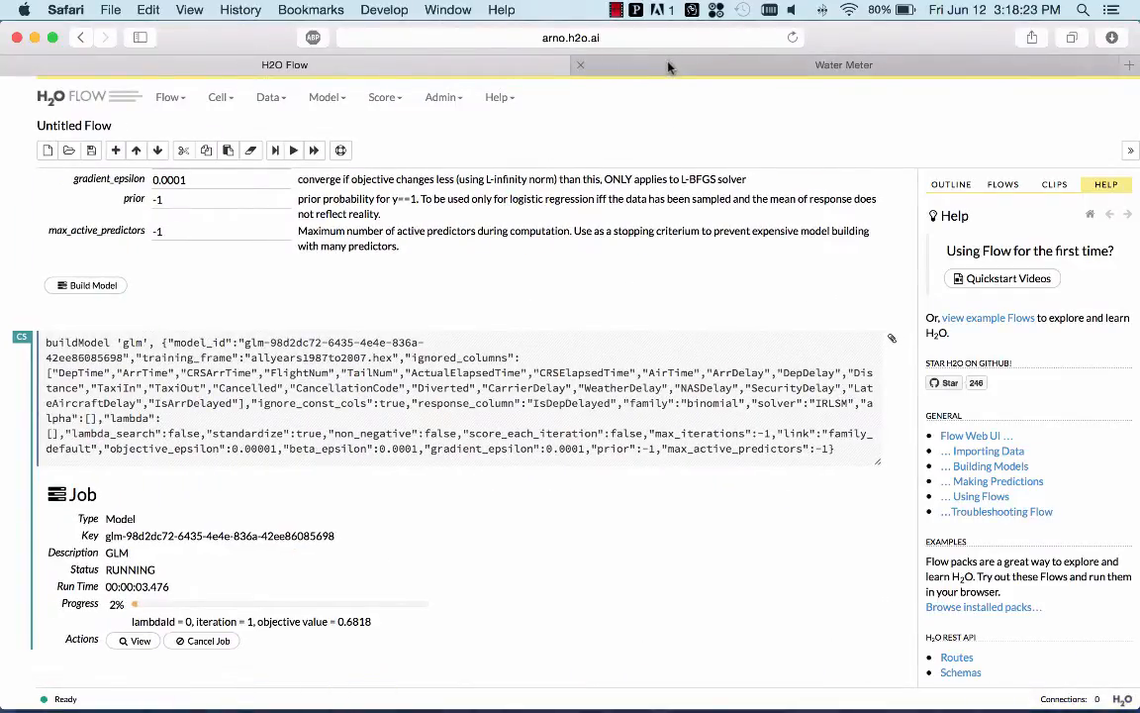
{"action": "mouse_move", "coordinate": [701, 66]}
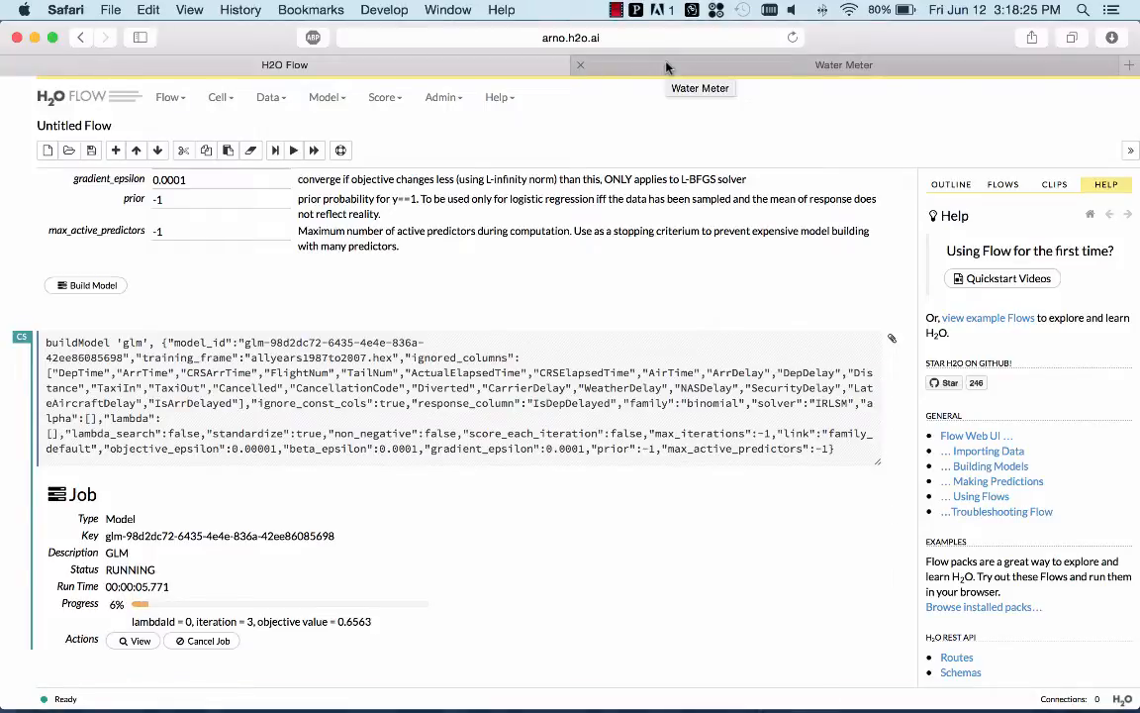
Watch cluster CPU load in Water Meter during GLM training, then return to the notebook
{"action": "left_click", "coordinate": [843, 63]}
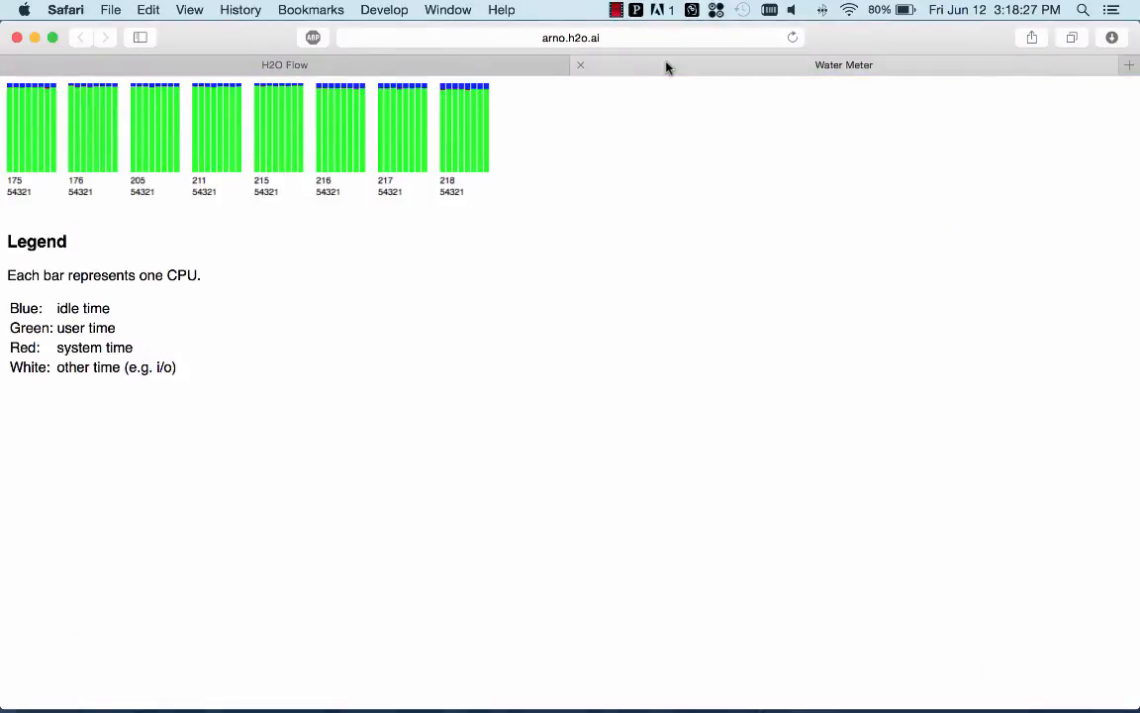
{"action": "left_click", "coordinate": [285, 64]}
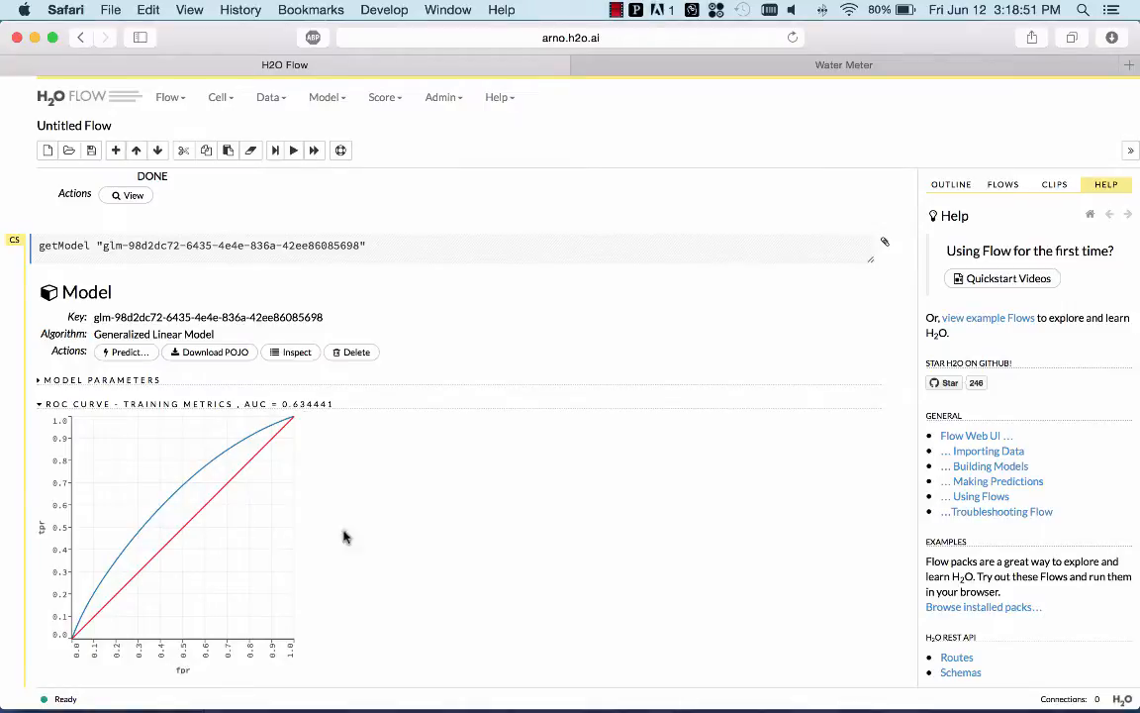
Review the GLM's coefficient magnitudes, scoring history and threshold metrics down to the POJO preview
{"action": "scroll", "scroll_direction": "down", "scroll_amount": 3}
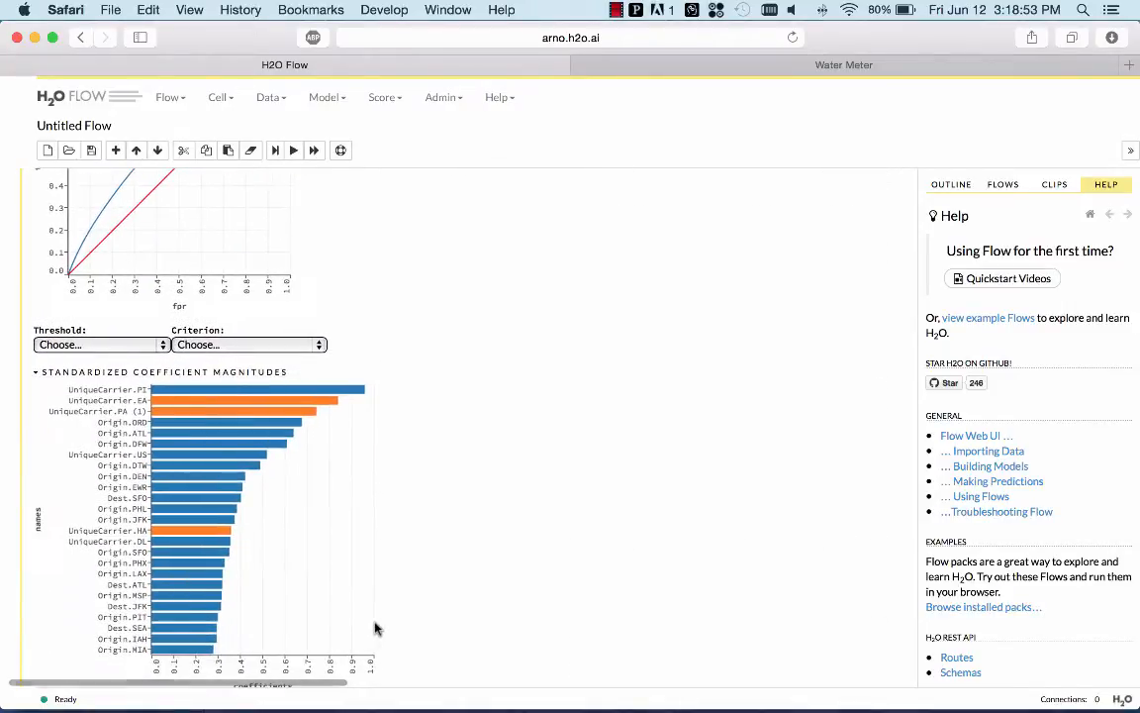
{"action": "scroll", "scroll_direction": "down", "scroll_amount": 3}
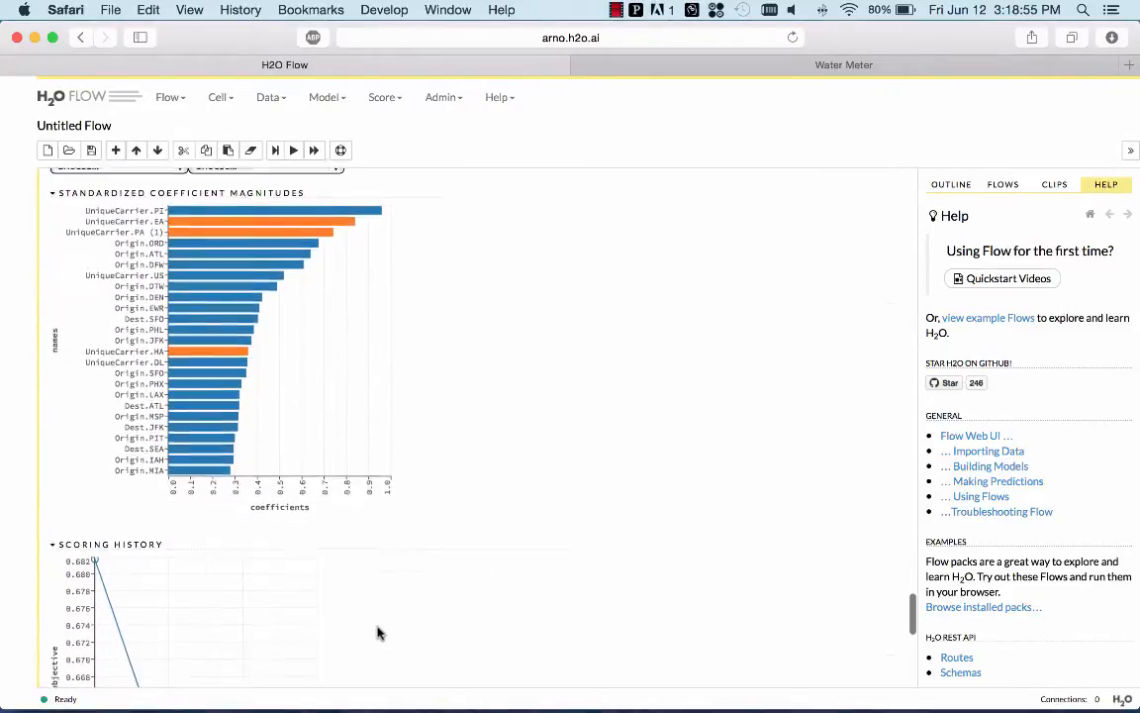
{"action": "scroll", "scroll_direction": "down", "scroll_amount": 3}
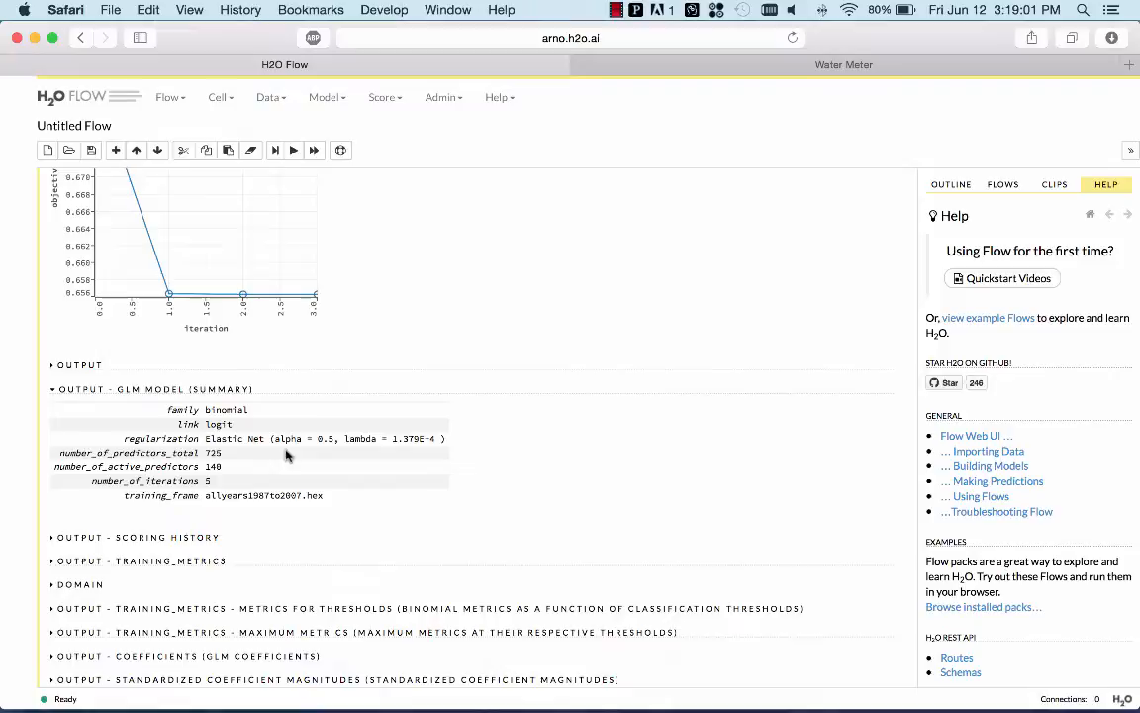
{"action": "mouse_move", "coordinate": [324, 439]}
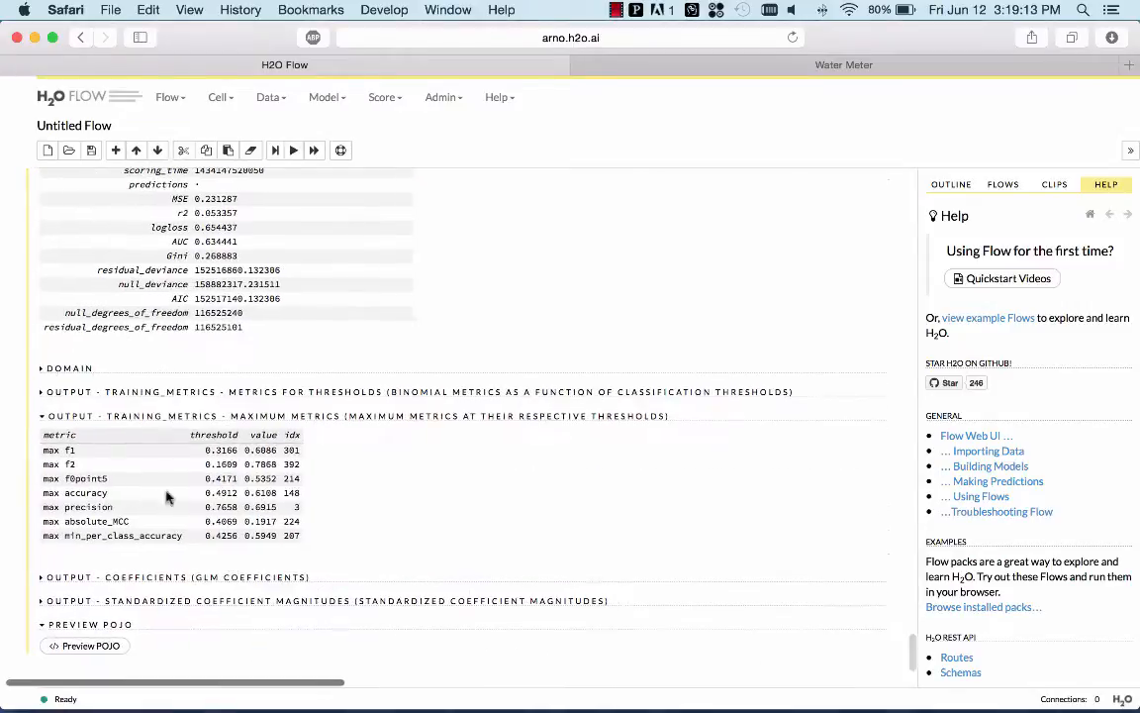
{"action": "mouse_move", "coordinate": [107, 532]}
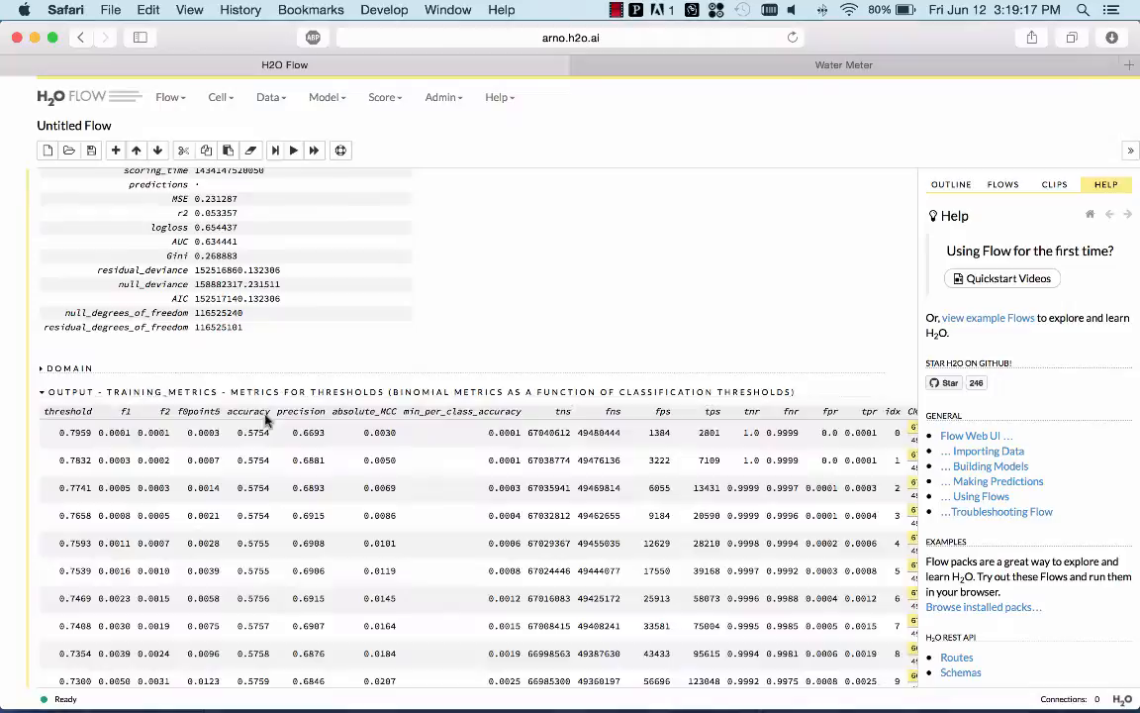
{"action": "scroll", "scroll_direction": "down", "scroll_amount": 3}
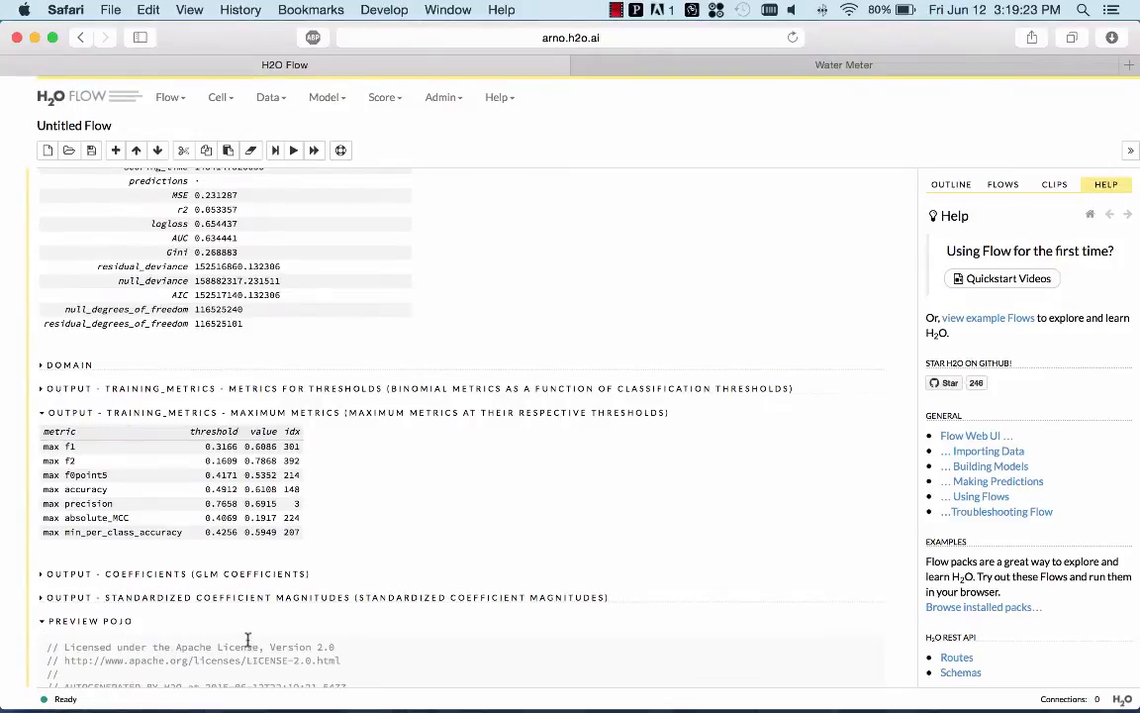
Scroll through the GLM's generated Java scoring code and bring up the Model algorithm list
{"action": "scroll", "scroll_direction": "down", "scroll_amount": 3}
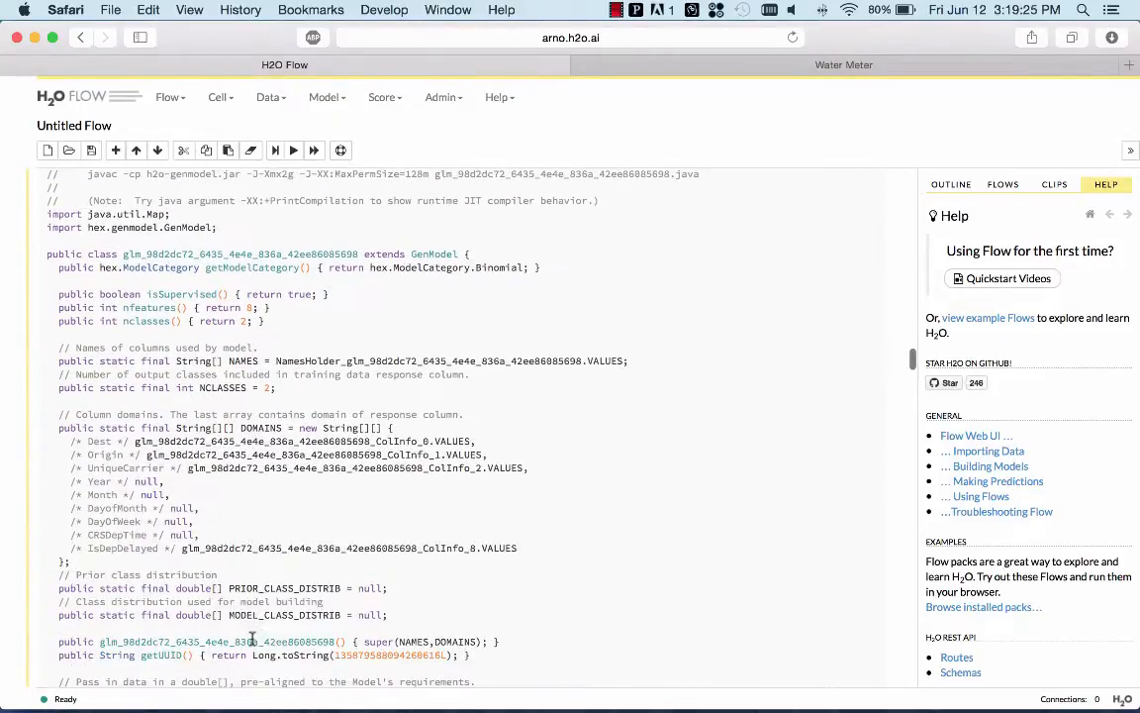
{"action": "scroll", "scroll_direction": "down", "scroll_amount": 3}
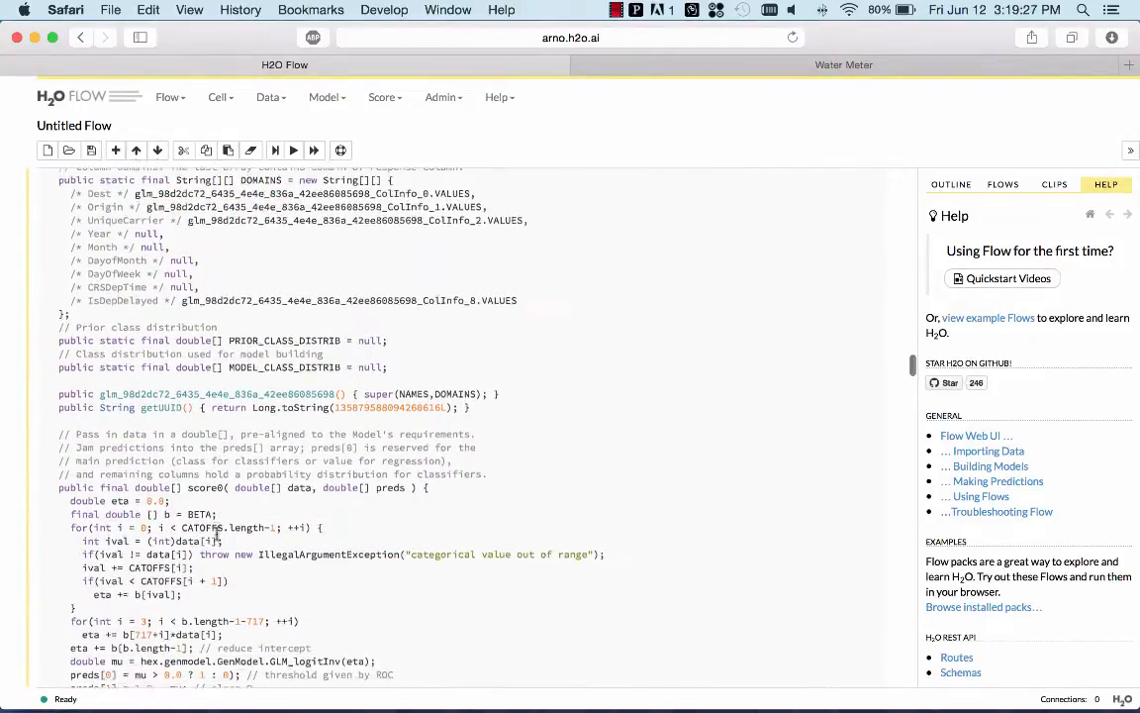
{"action": "scroll", "scroll_direction": "down", "scroll_amount": 3}
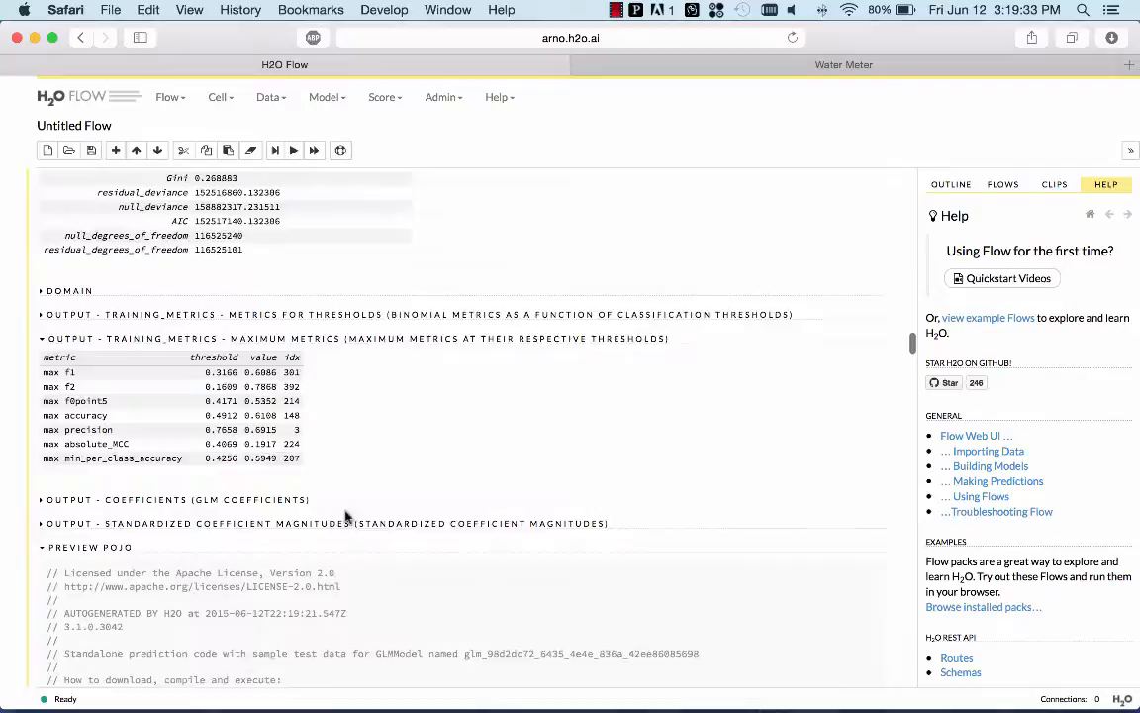
{"action": "left_click", "coordinate": [327, 97]}
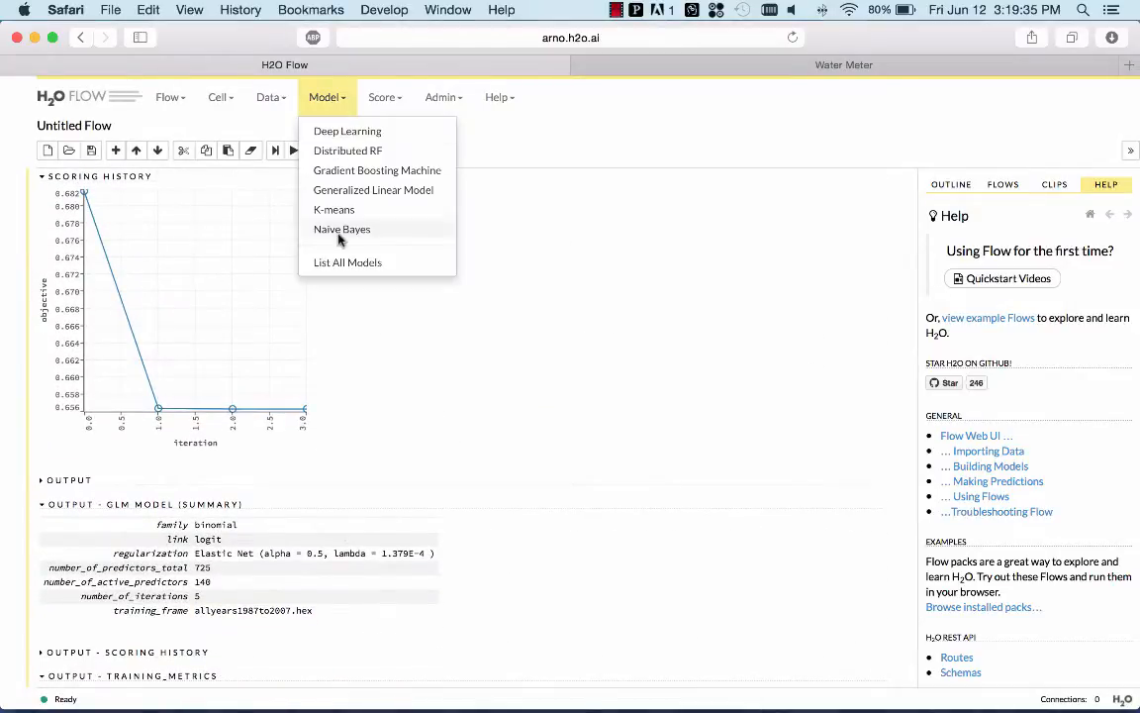
Start a Deep Learning model on allyears1987to2007.hex with response column IsDepDelayed
{"action": "left_click", "coordinate": [347, 131]}
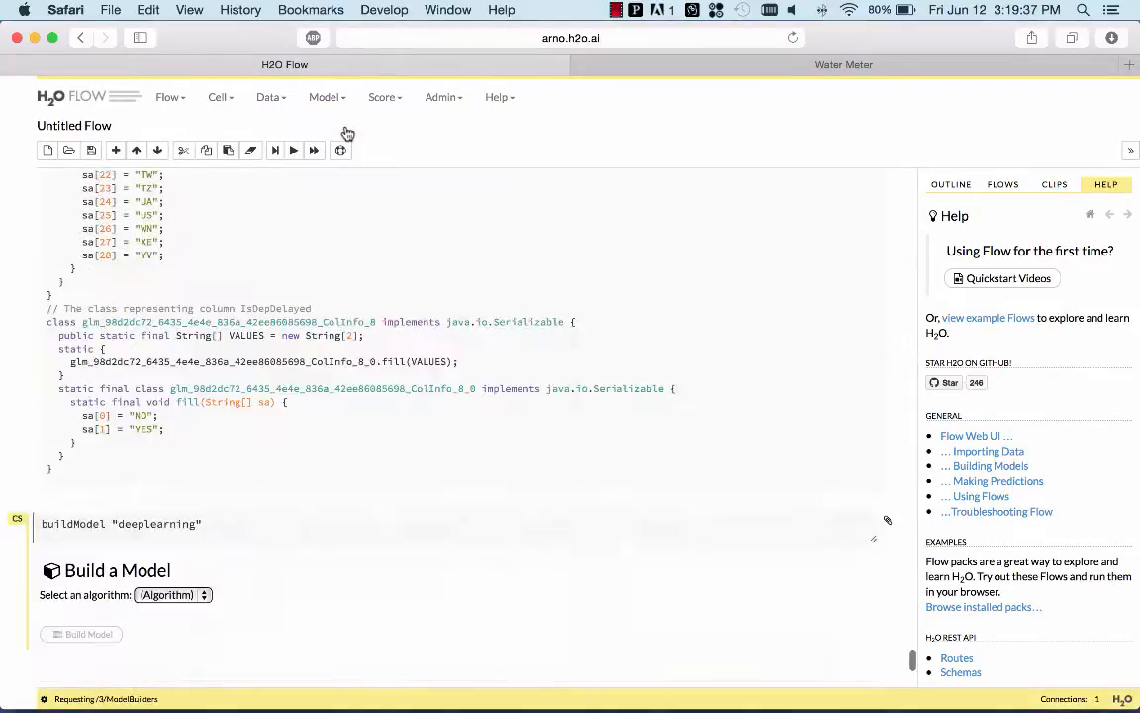
{"action": "left_click", "coordinate": [175, 593]}
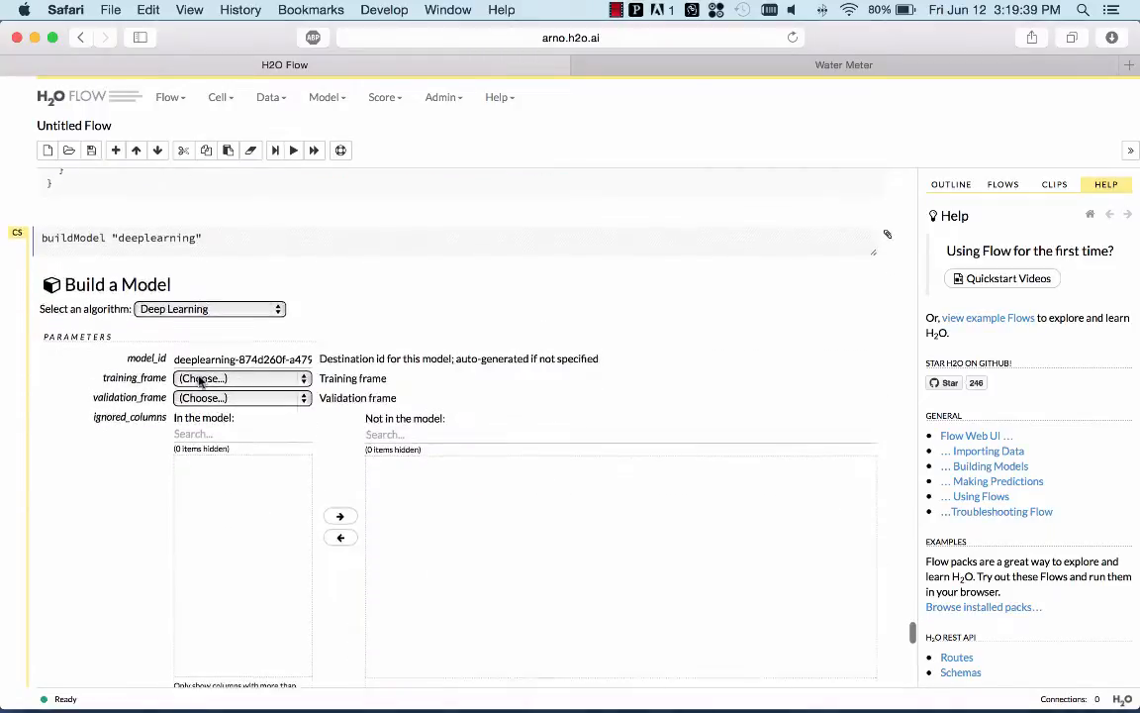
{"action": "left_click", "coordinate": [241, 378]}
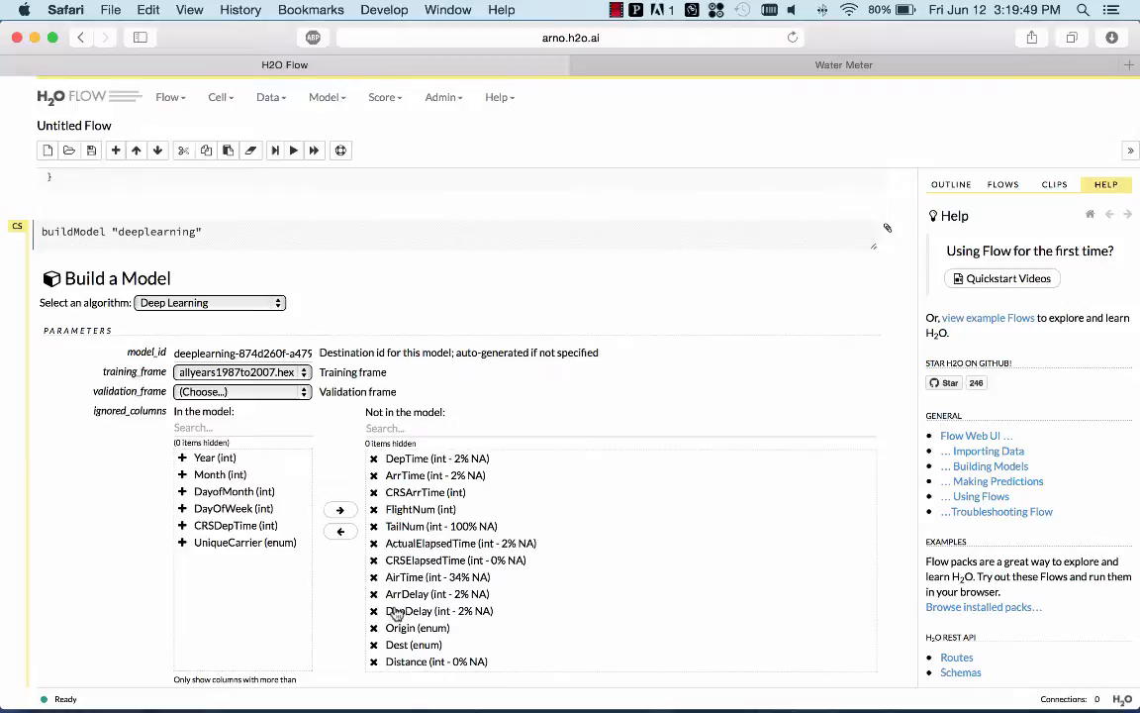
{"action": "scroll", "scroll_direction": "down", "scroll_amount": 3}
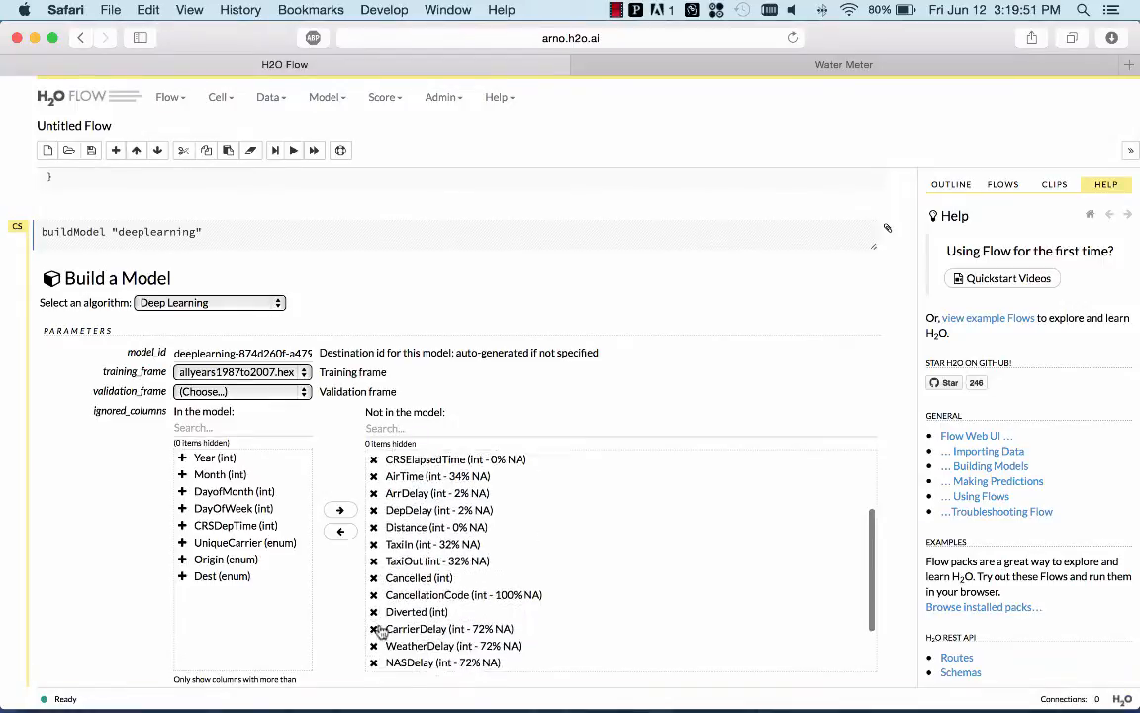
{"action": "scroll", "scroll_direction": "down", "scroll_amount": 3}
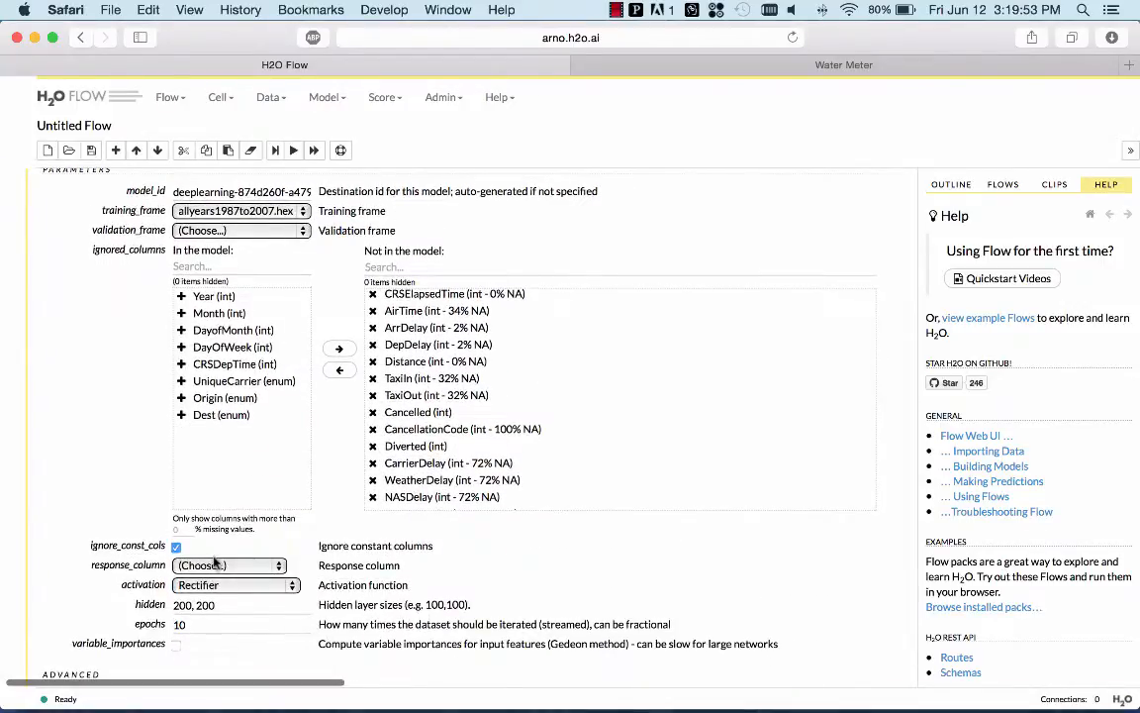
{"action": "left_click", "coordinate": [229, 564]}
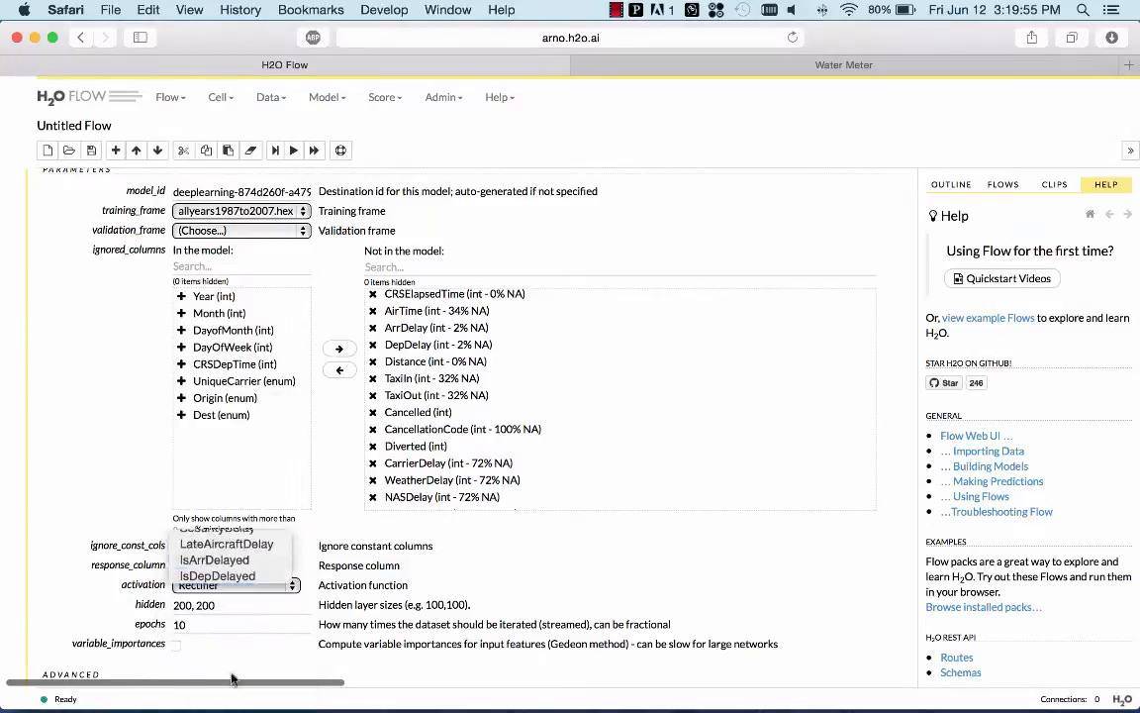
{"action": "scroll", "scroll_direction": "down", "scroll_amount": 3}
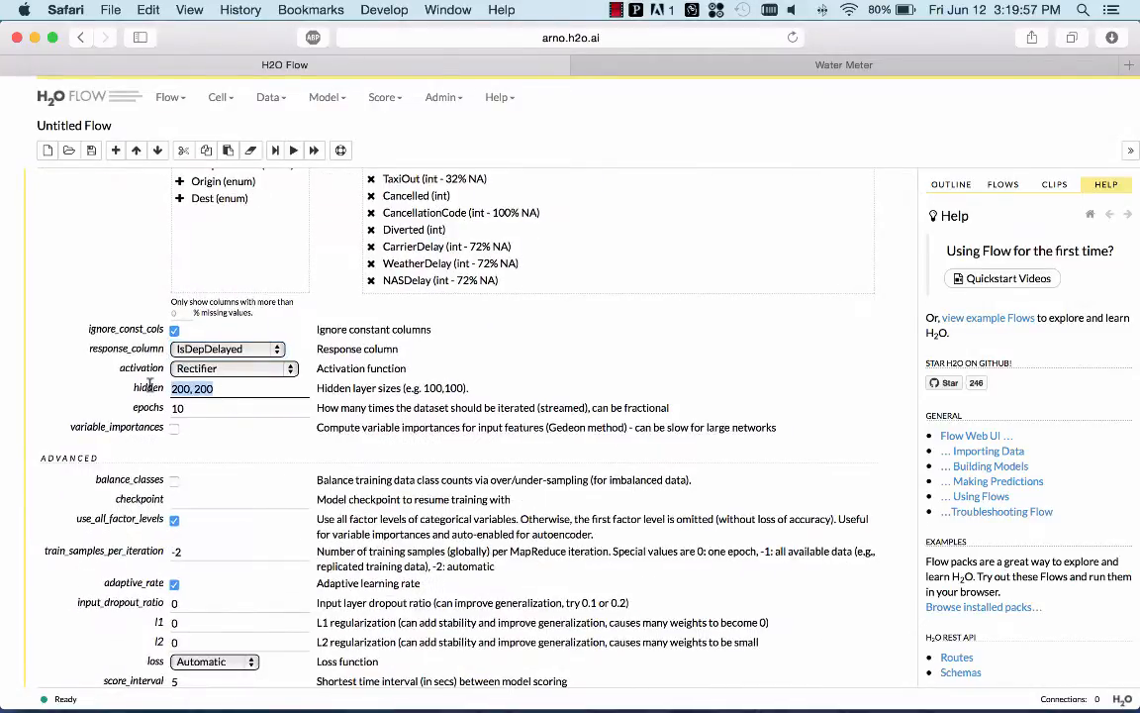
Set hidden layers 20,20,20 and epochs 1, then launch the Deep Learning build
{"action": "type", "text": "20,20"}
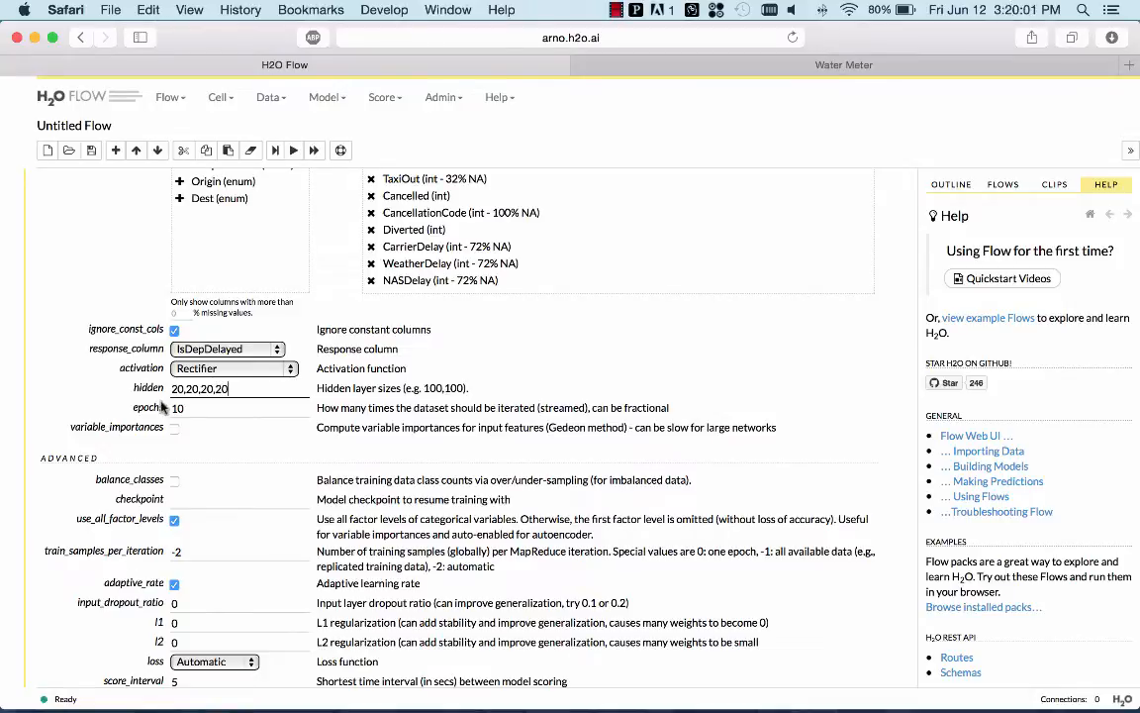
{"action": "type", "text": "1"}
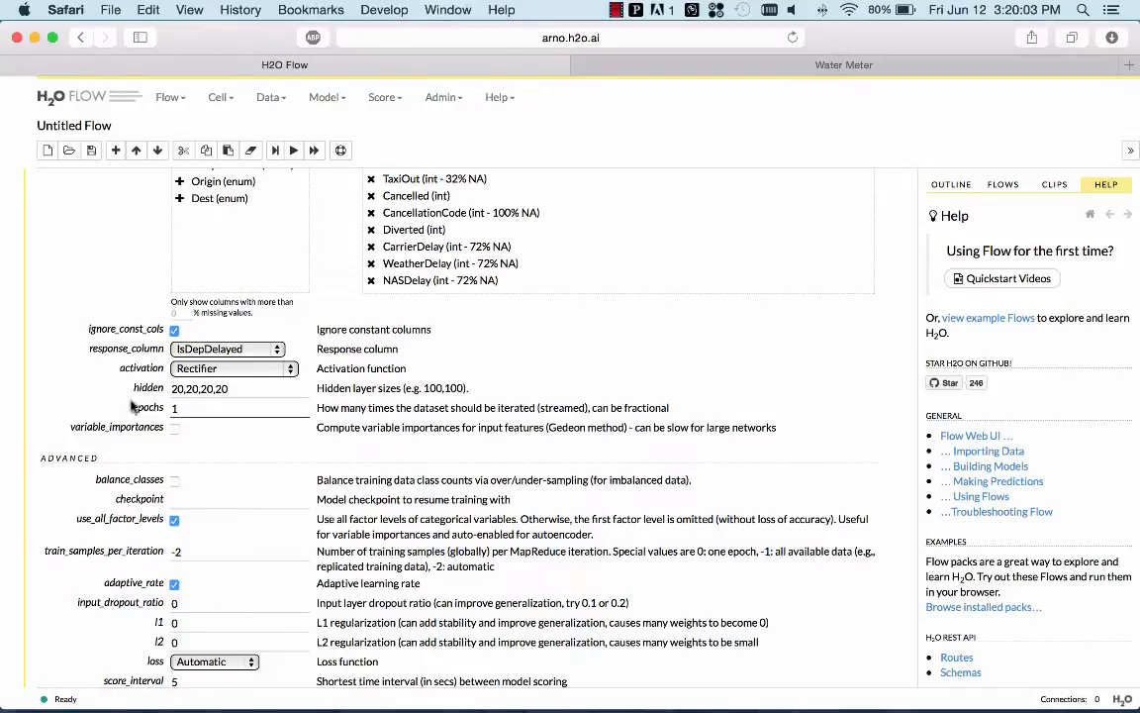
{"action": "left_click", "coordinate": [238, 408]}
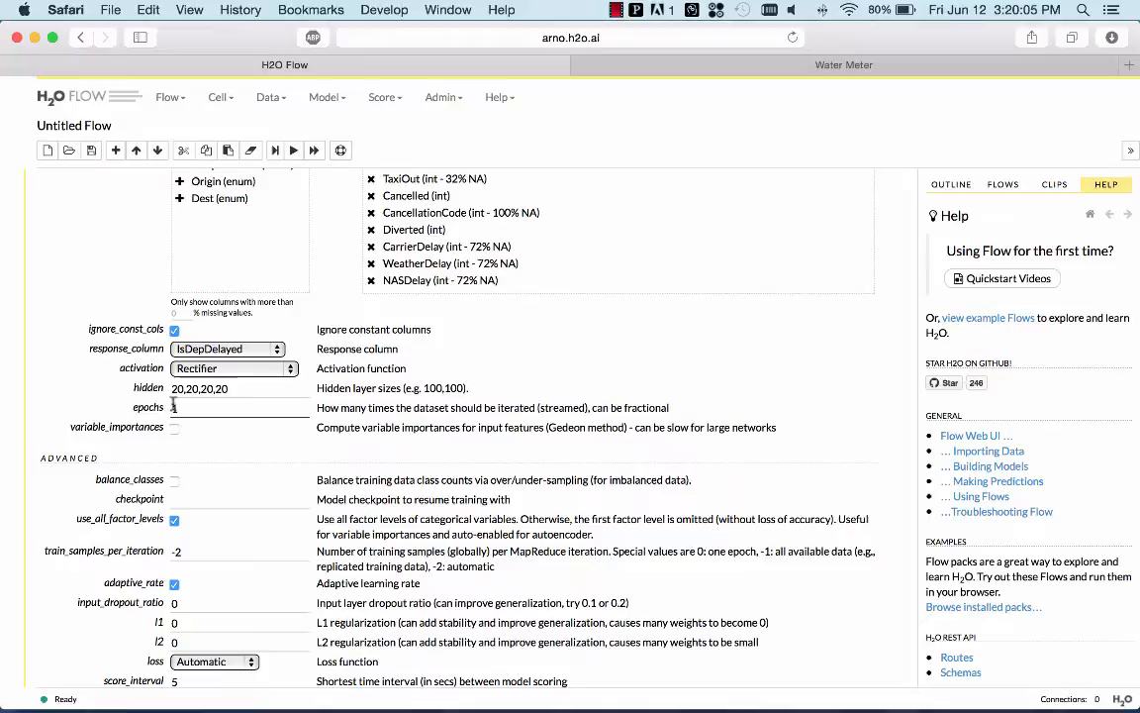
{"action": "type", "text": "1"}
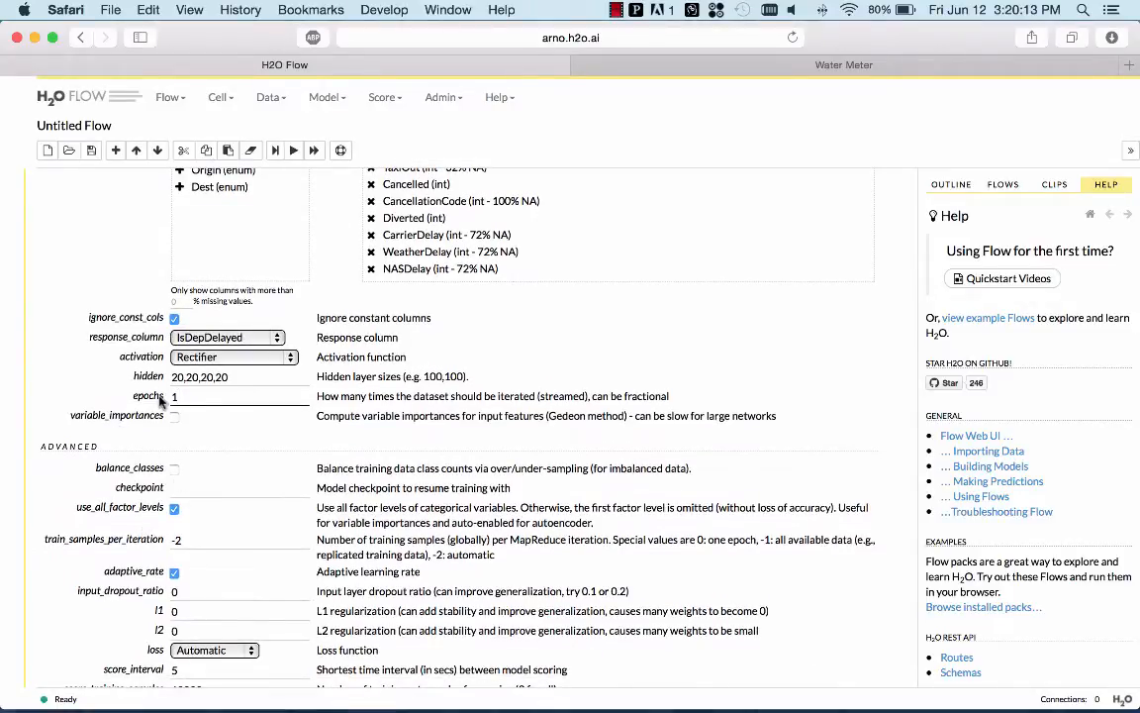
{"action": "scroll", "scroll_direction": "down", "scroll_amount": 3}
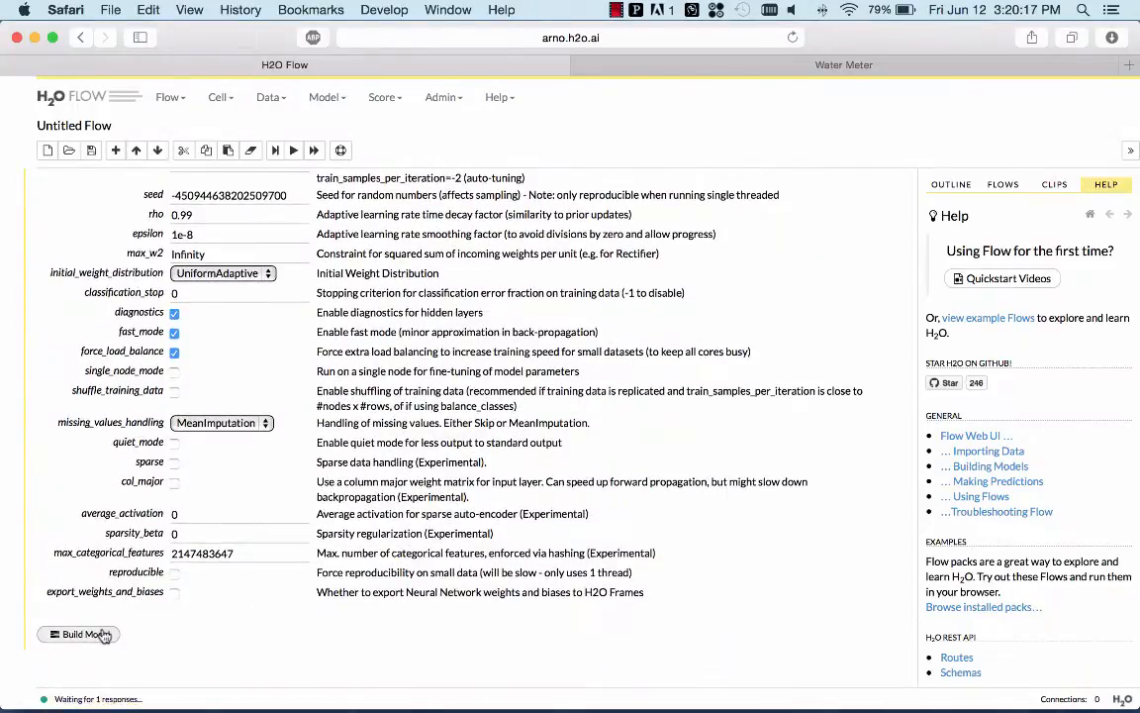
{"action": "left_click", "coordinate": [79, 634]}
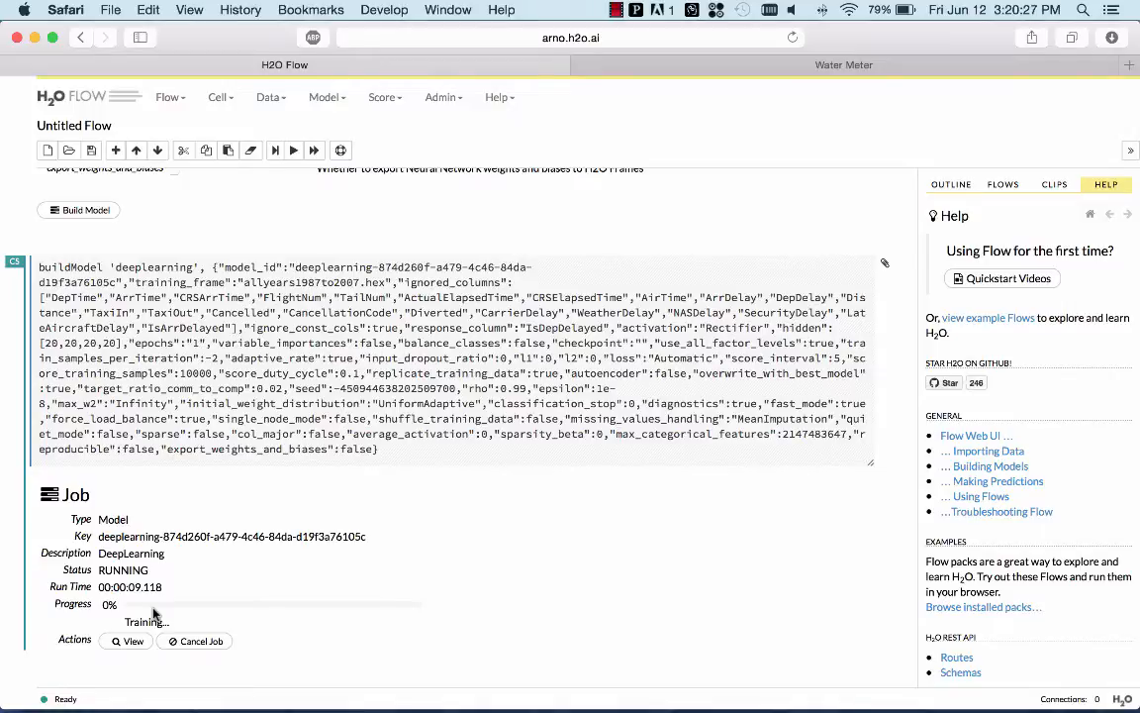
Inspect the buildModel command's replicate_training_data setting while the job passes 62%, then list all models
{"action": "double_click", "coordinate": [445, 372]}
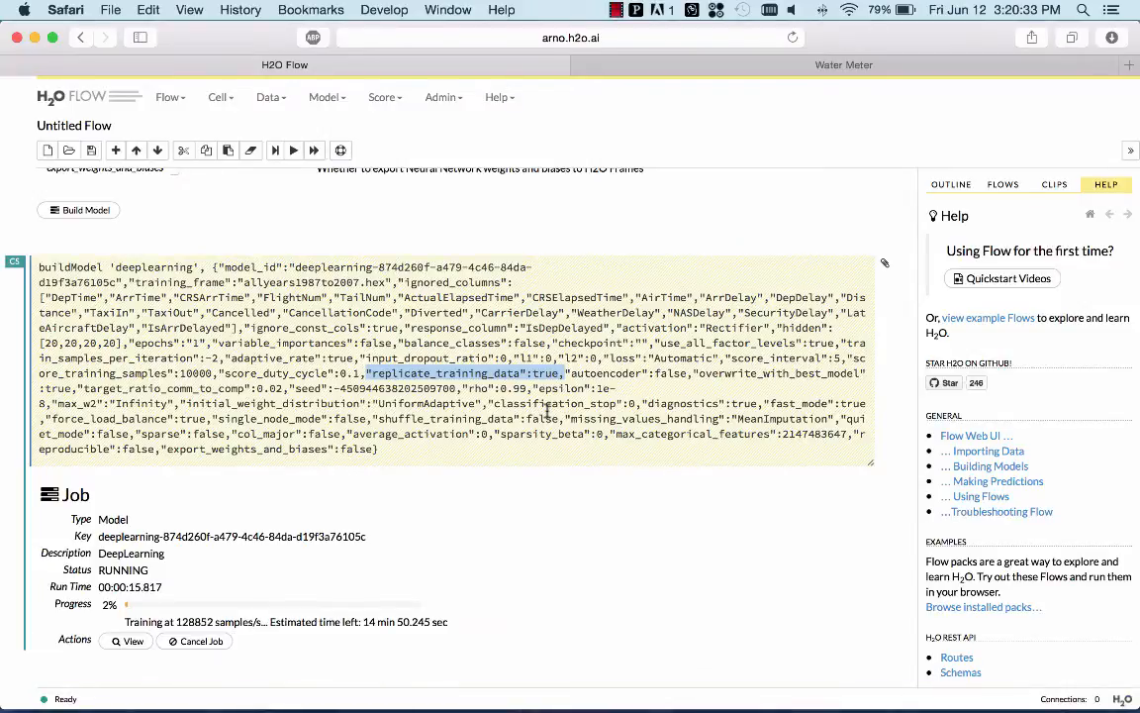
{"action": "left_click", "coordinate": [843, 63]}
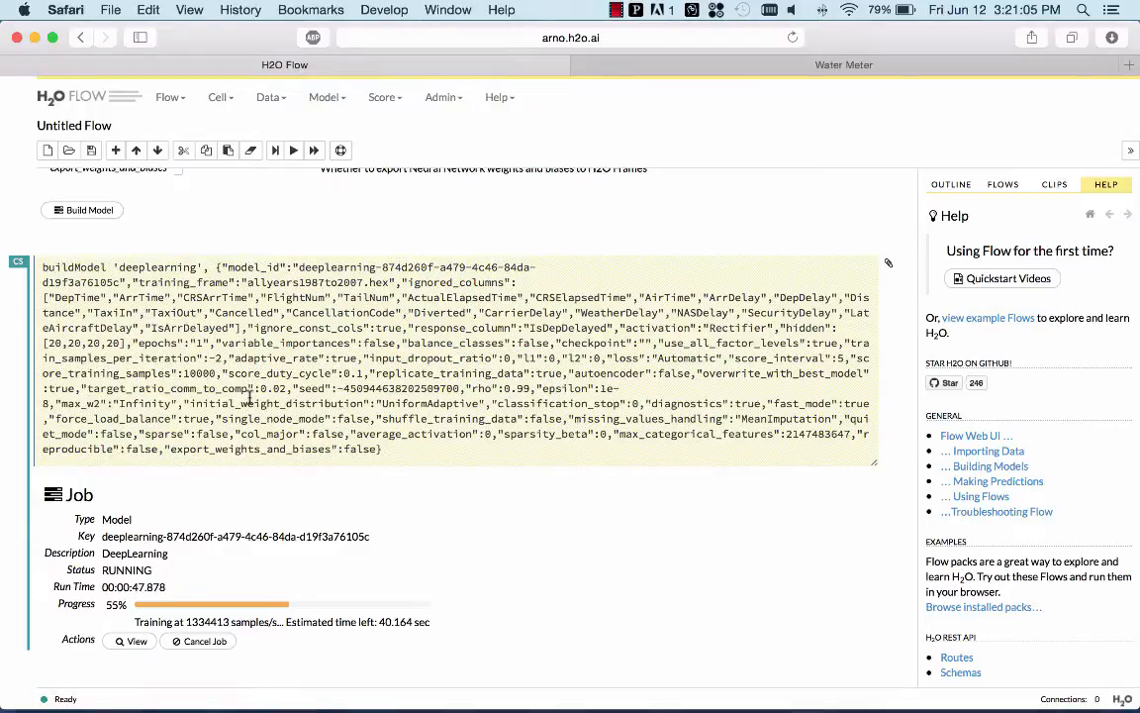
{"action": "left_click", "coordinate": [326, 96]}
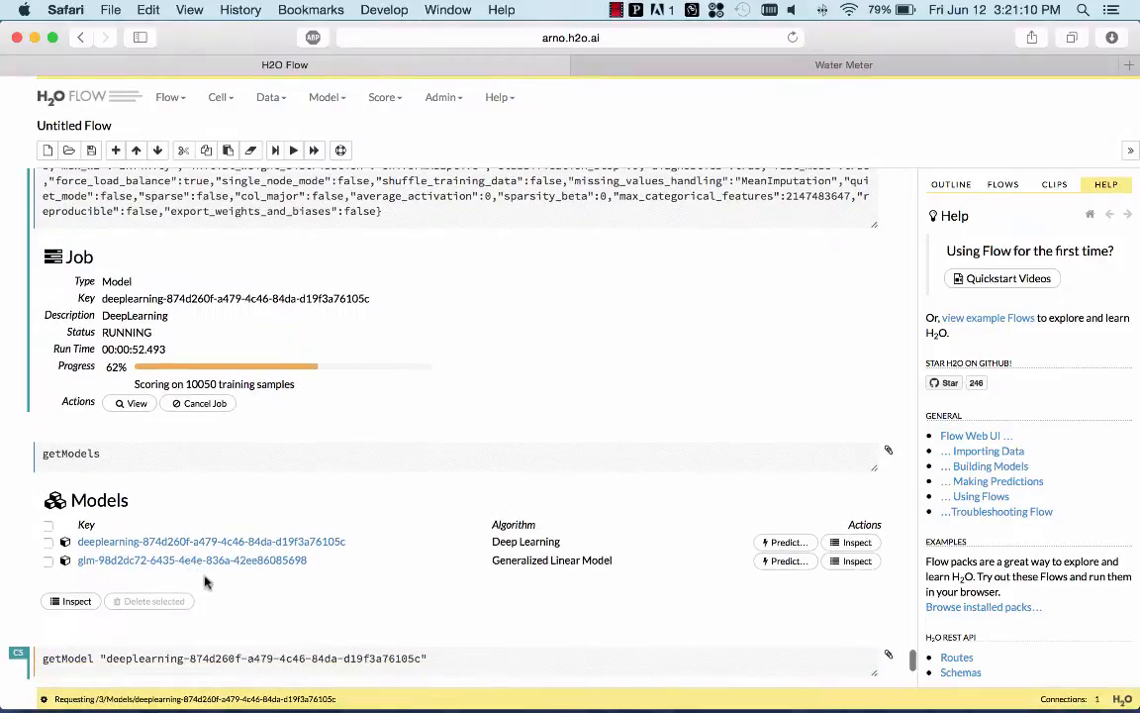
Scroll down past the scoring history to the OUTPUT - STATUS OF NEURON LAYERS table
{"action": "scroll", "scroll_direction": "down", "scroll_amount": 3}
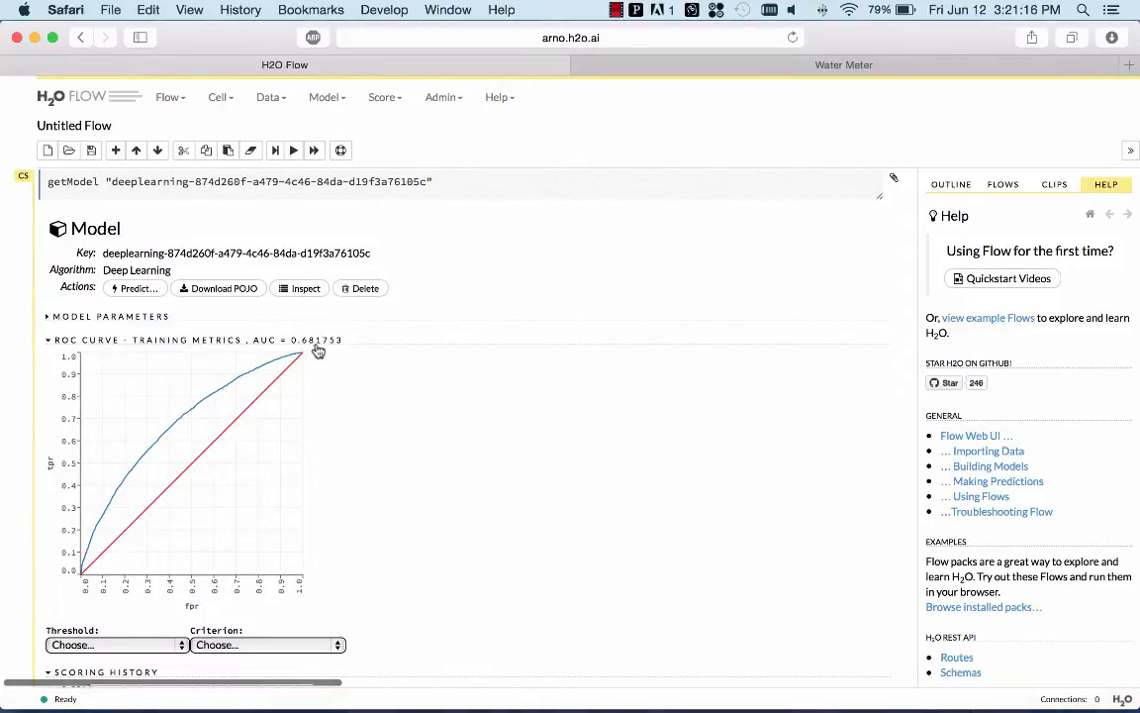
{"action": "mouse_move", "coordinate": [348, 420]}
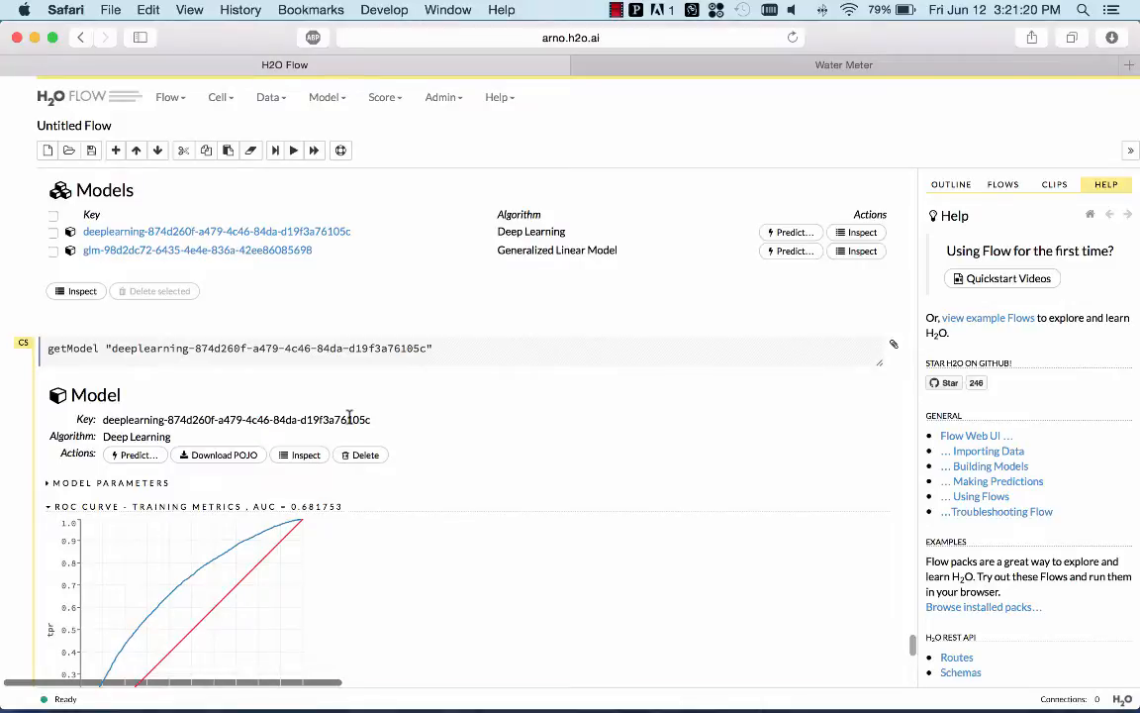
{"action": "mouse_move", "coordinate": [154, 234]}
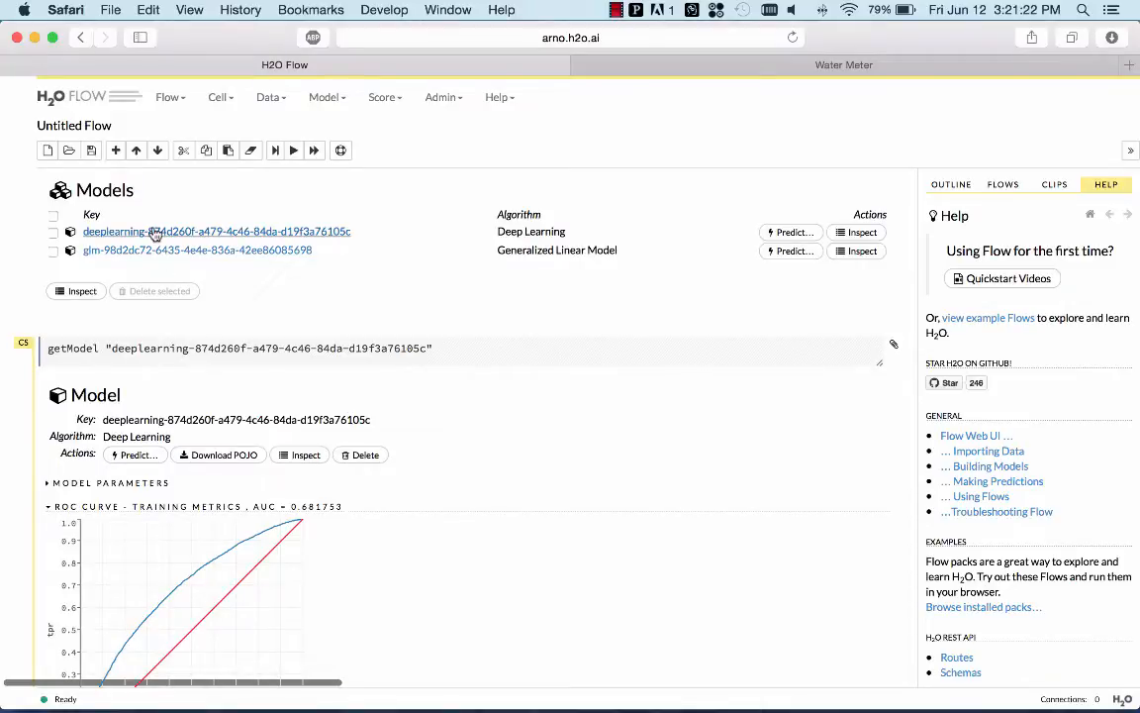
{"action": "scroll", "scroll_direction": "down", "scroll_amount": 3}
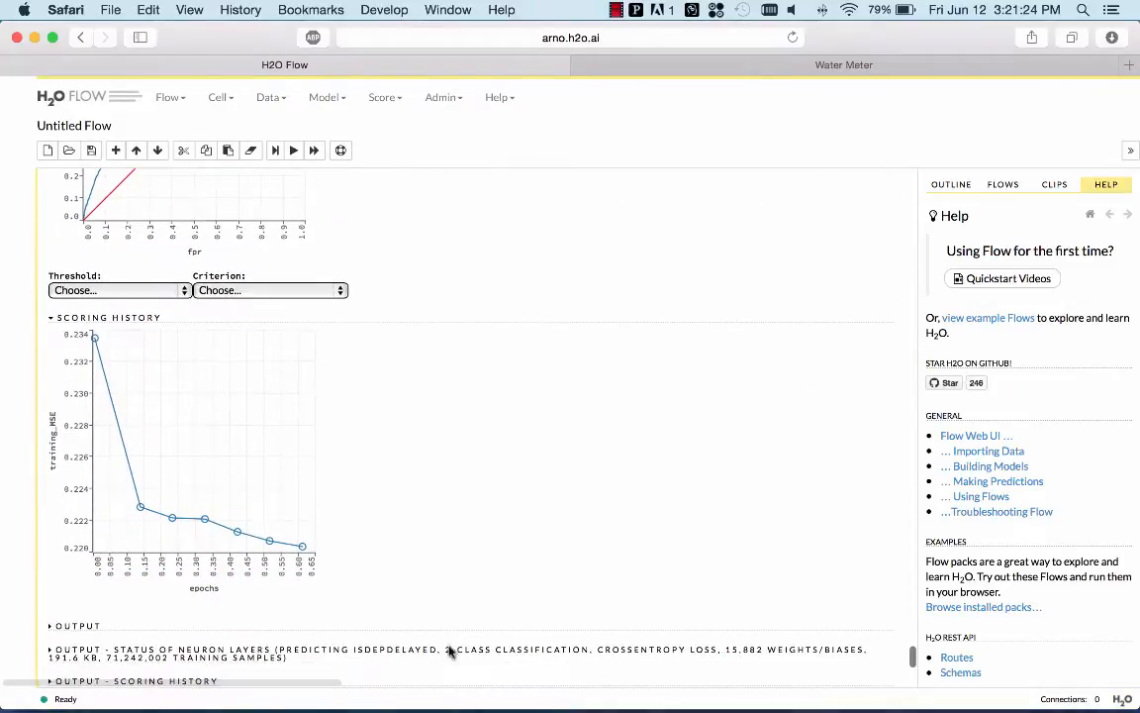
{"action": "scroll", "scroll_direction": "down", "scroll_amount": 3}
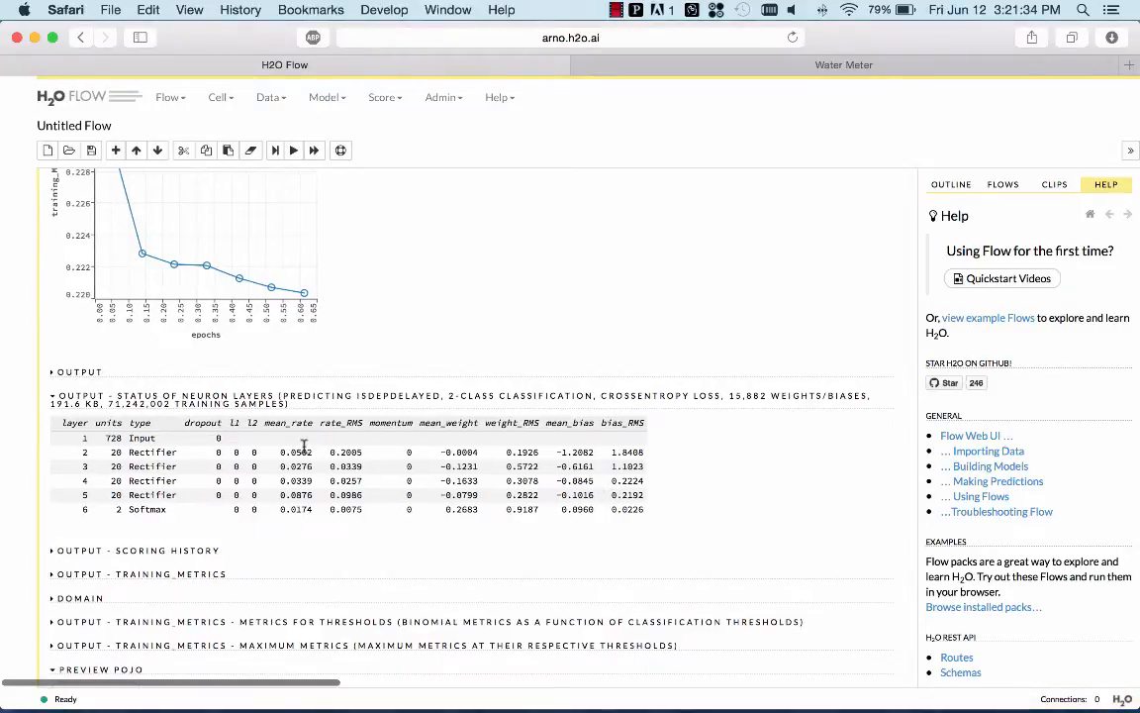
Expand OUTPUT - TRAINING_METRICS, preview the POJO and read through the generated Java scoring code
{"action": "left_click", "coordinate": [140, 574]}
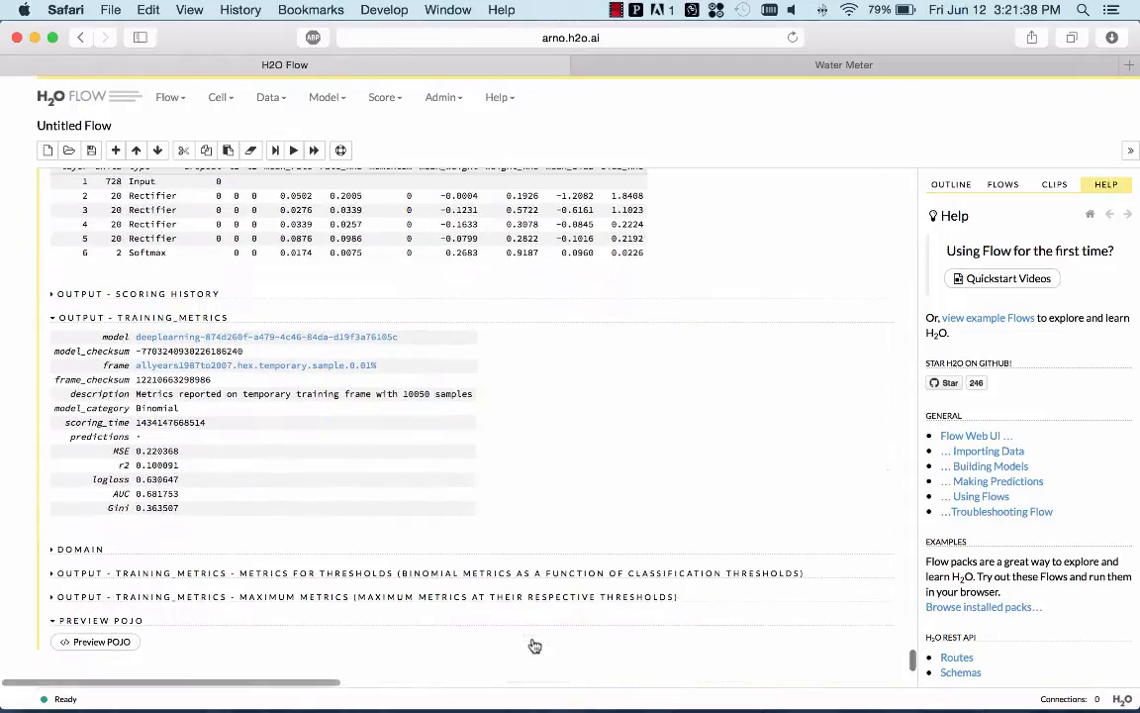
{"action": "left_click", "coordinate": [95, 642]}
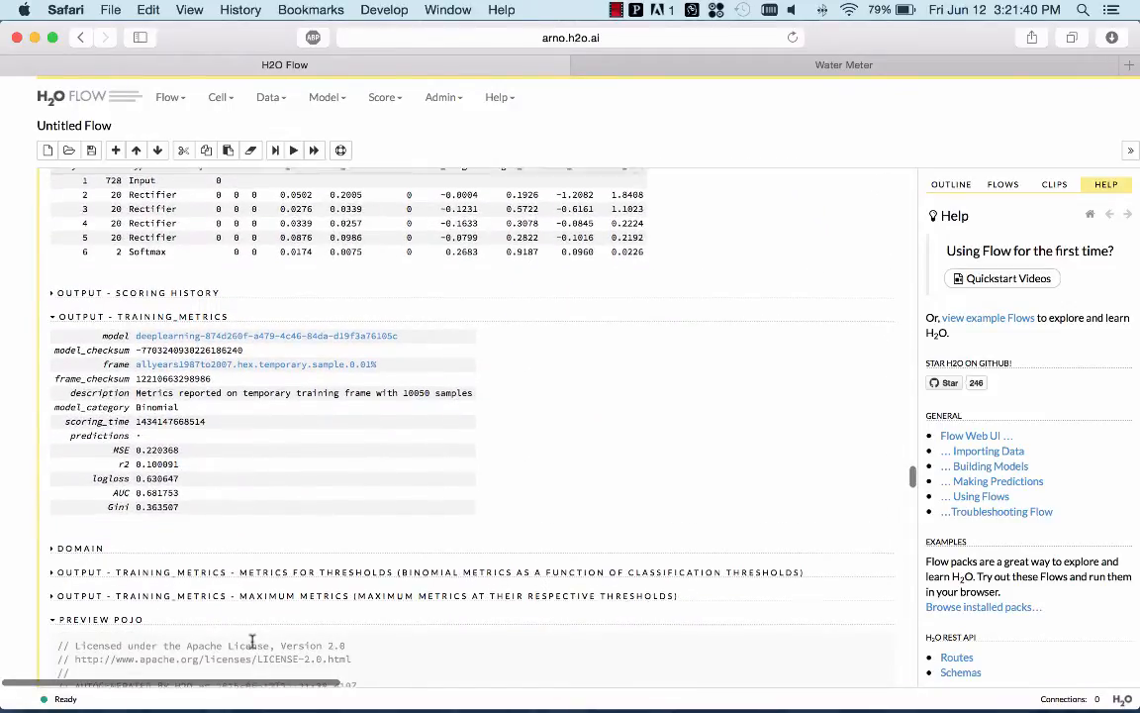
{"action": "scroll", "scroll_direction": "down", "scroll_amount": 3}
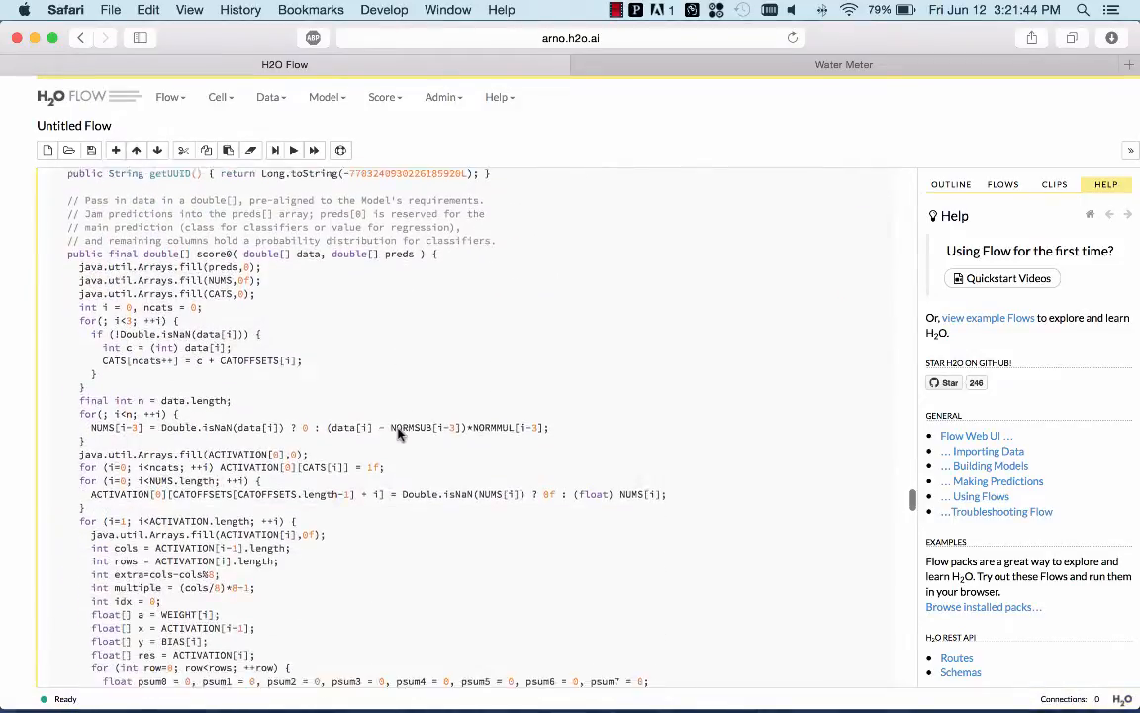
{"action": "scroll", "scroll_direction": "down", "scroll_amount": 3}
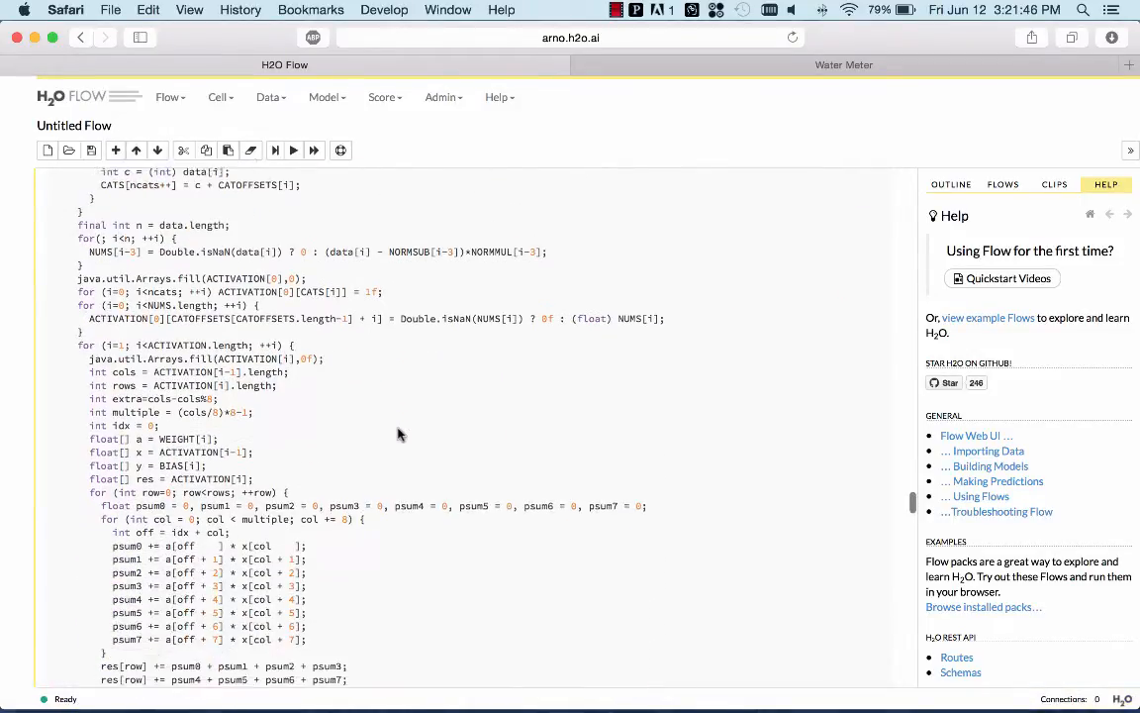
{"action": "scroll", "scroll_direction": "down", "scroll_amount": 3}
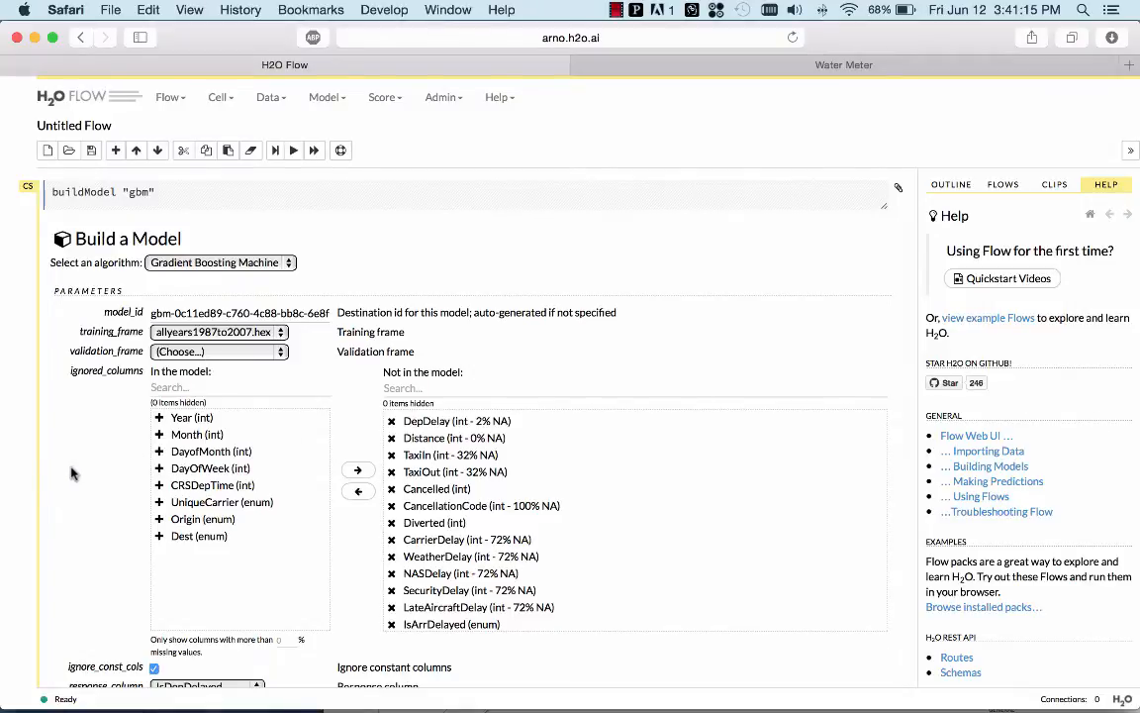
Build the GBM with response IsDepDelayed and ntrees 10 on allyears1987to2007.hex
{"action": "scroll", "scroll_direction": "down", "scroll_amount": 3}
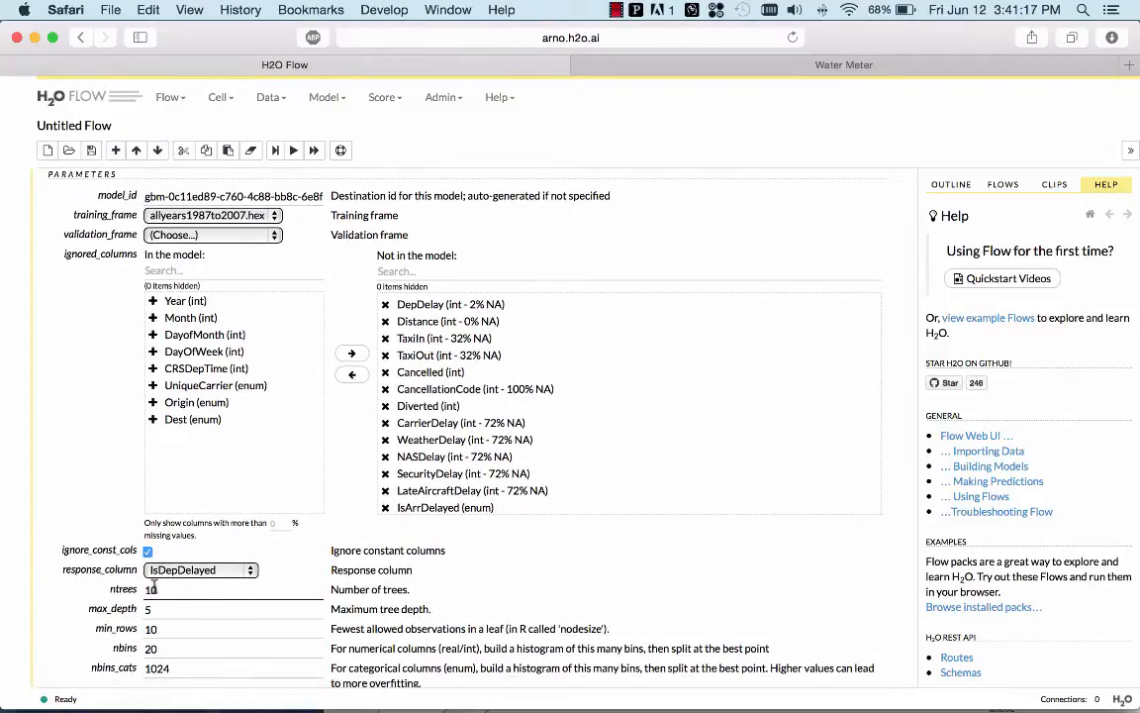
{"action": "scroll", "scroll_direction": "down", "scroll_amount": 3}
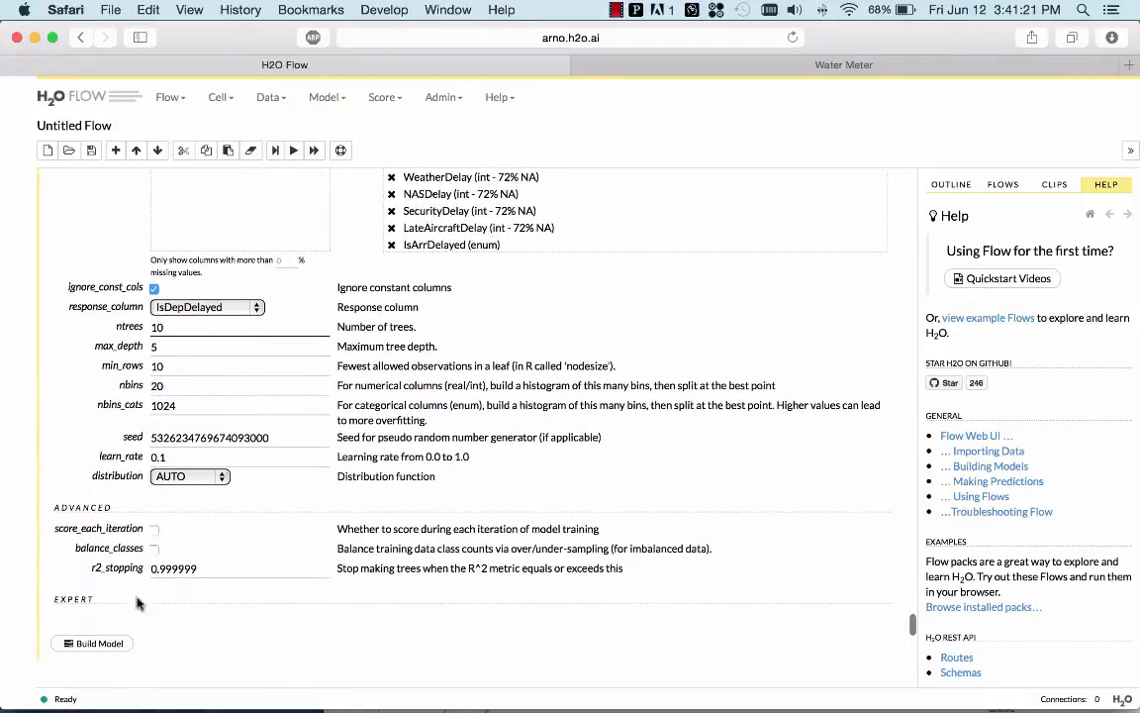
{"action": "left_click", "coordinate": [99, 641]}
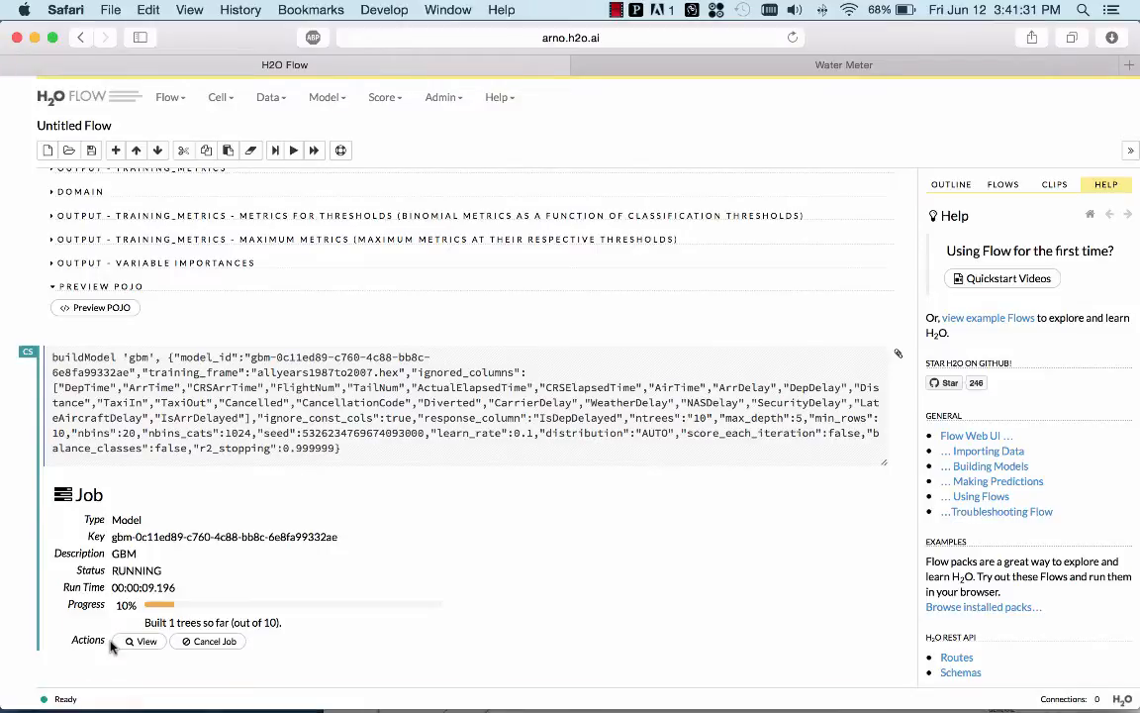
{"action": "left_click", "coordinate": [843, 64]}
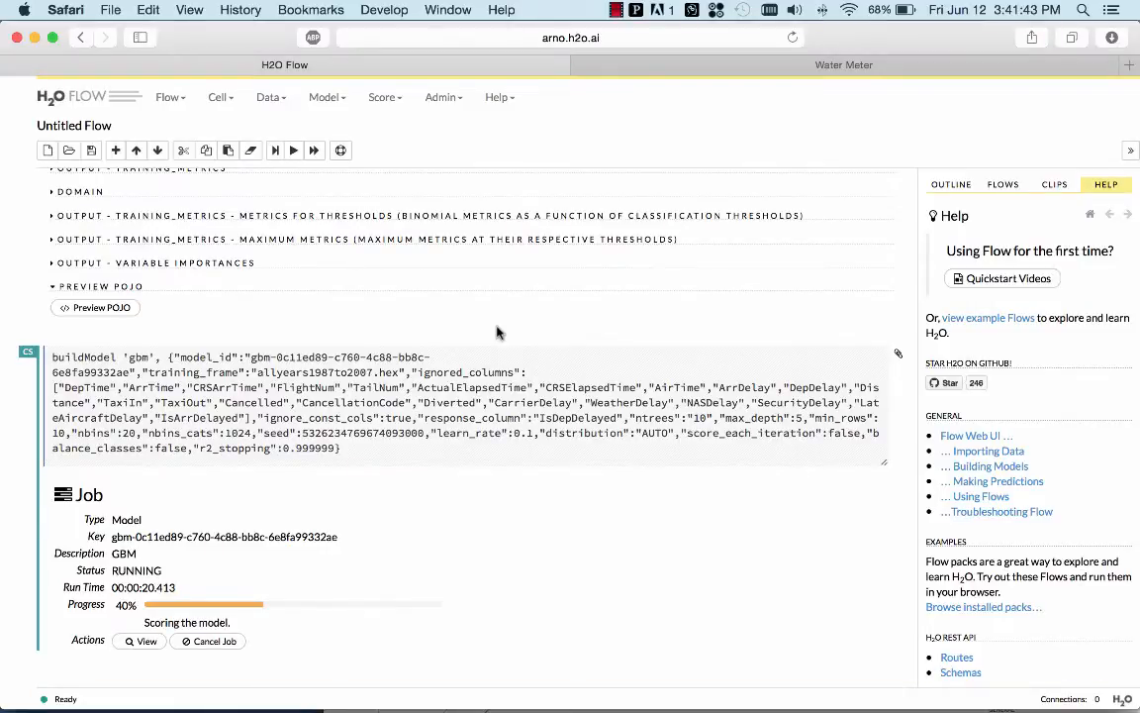
Run Admin > Profiler, highlight the ScoreBuildHistogram trace and select node 10.10.0.217:54321
{"action": "left_click", "coordinate": [443, 97]}
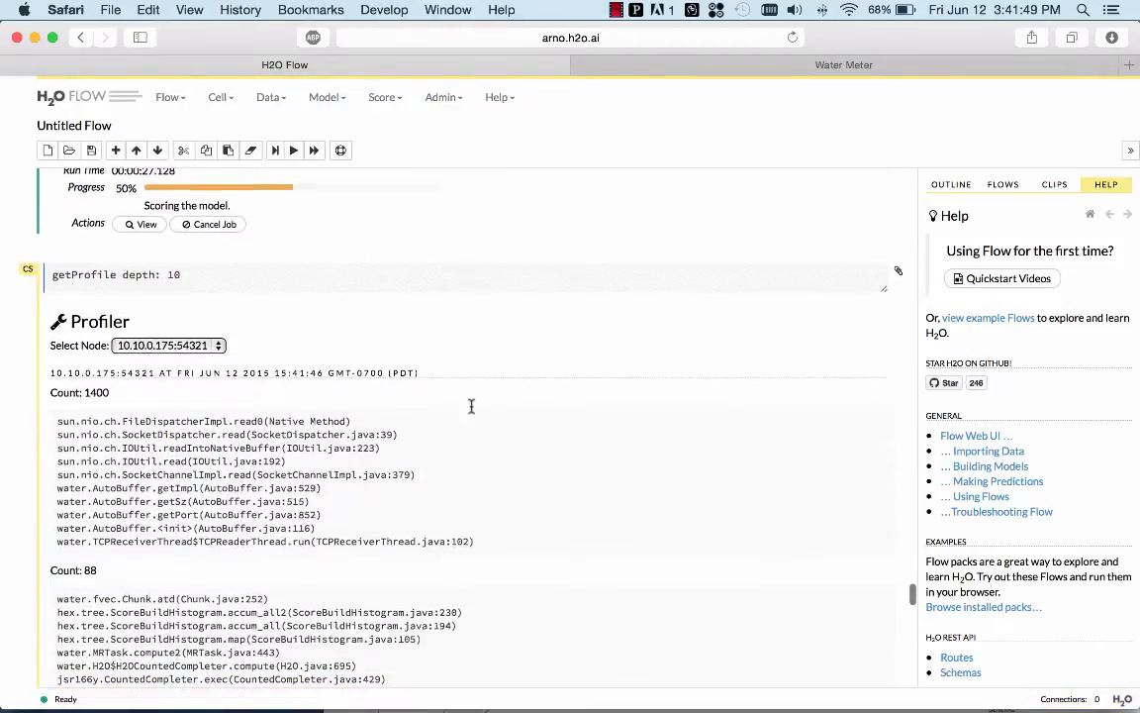
{"action": "scroll", "scroll_direction": "down", "scroll_amount": 3}
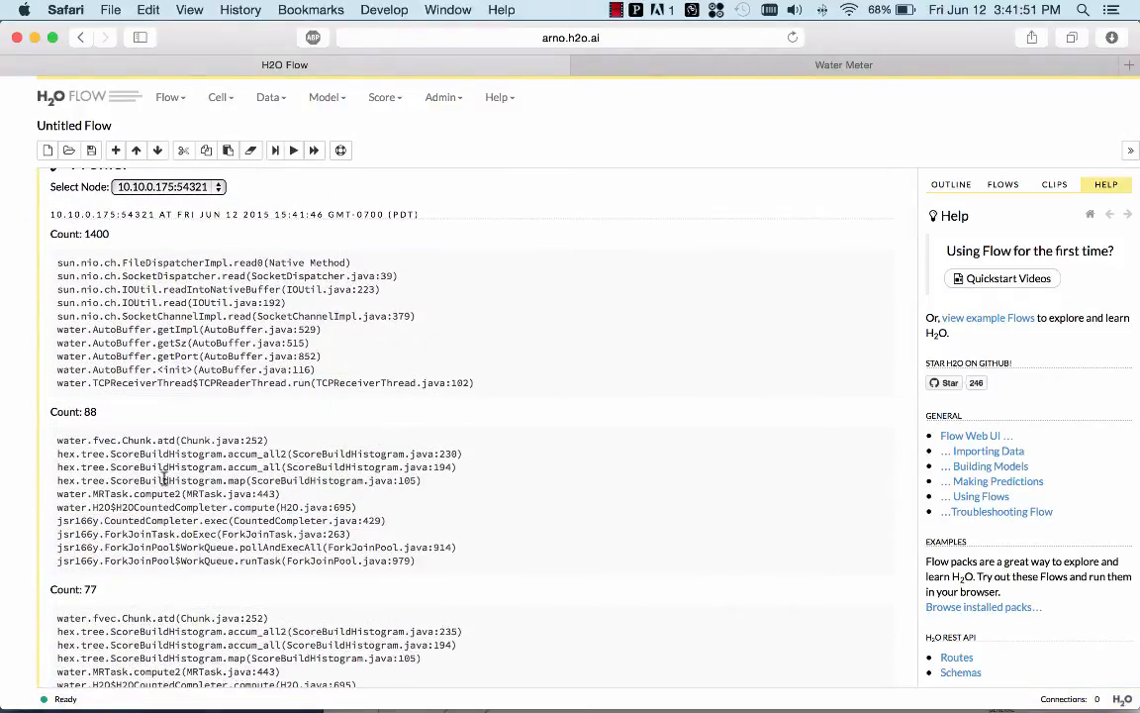
{"action": "double_click", "coordinate": [182, 467]}
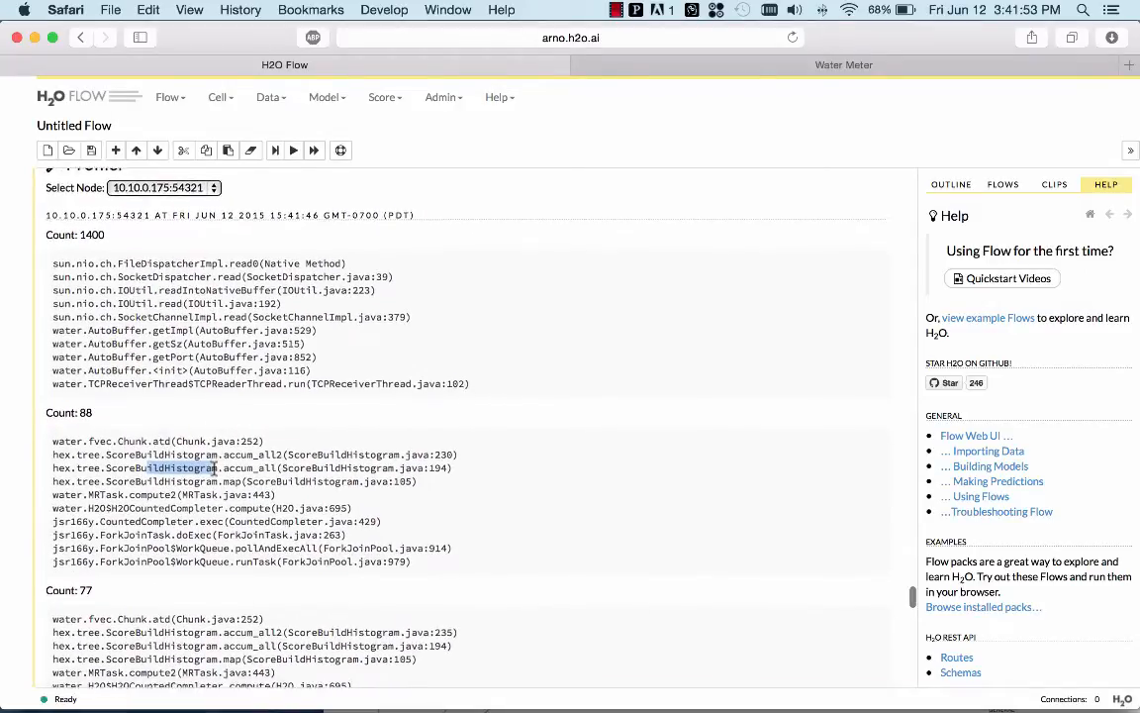
{"action": "left_click", "coordinate": [162, 186]}
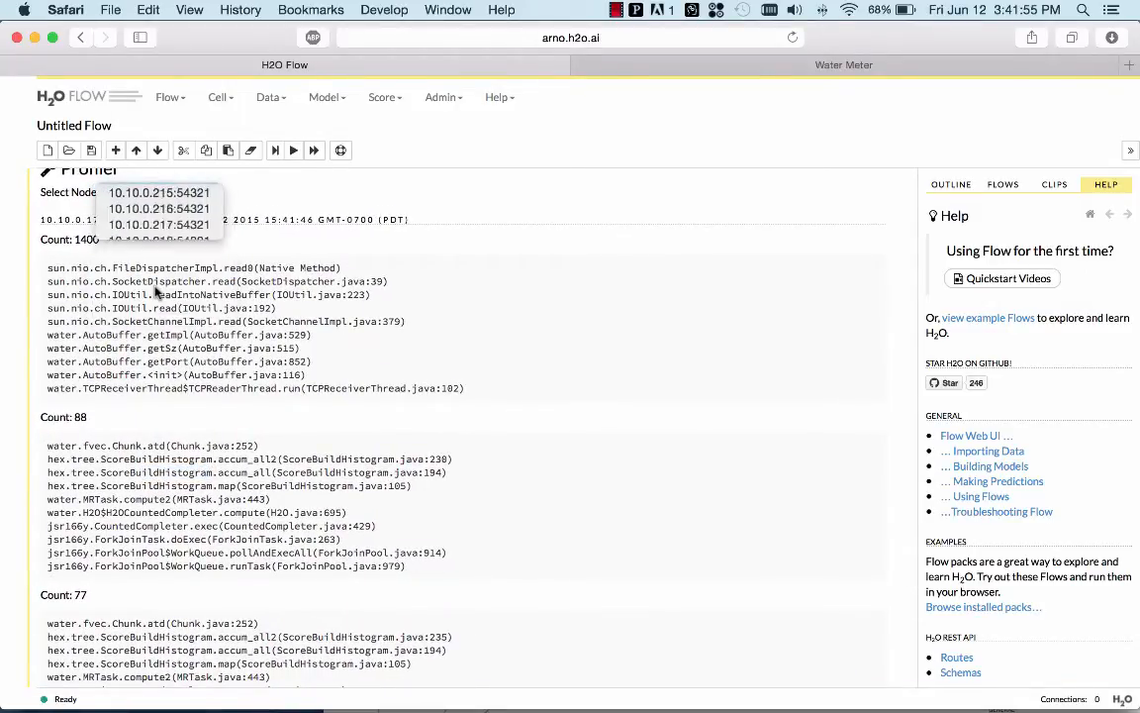
{"action": "left_click", "coordinate": [158, 224]}
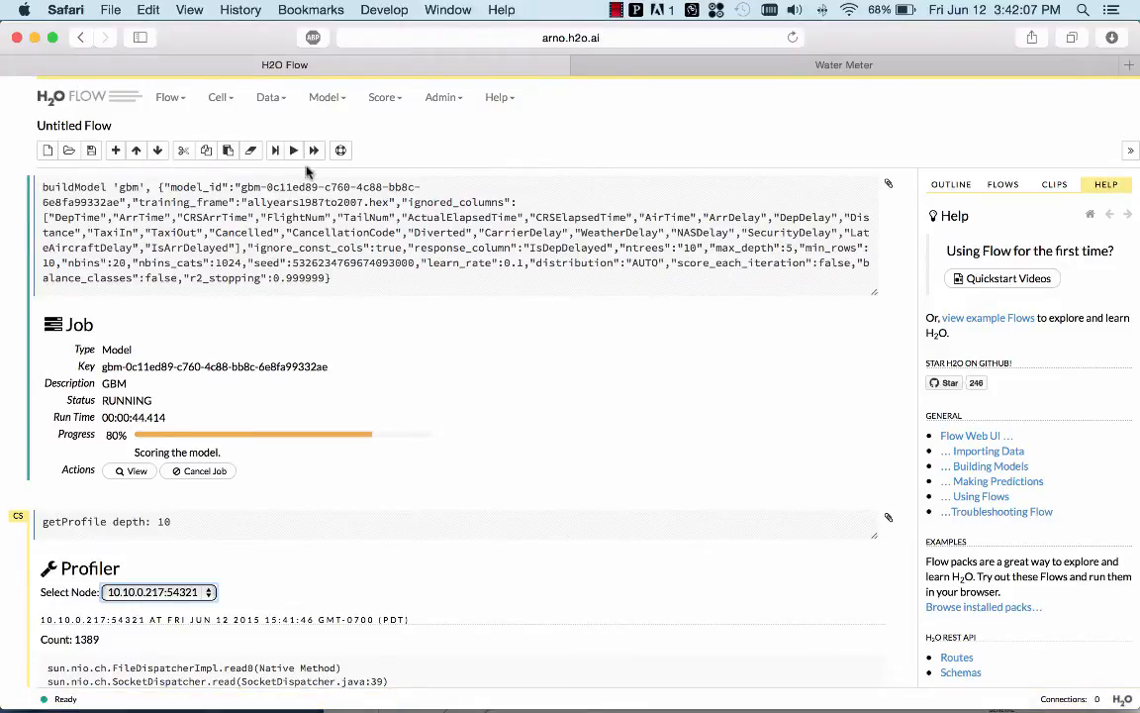
List all models via Model > List All Models and open the gbm model's details
{"action": "left_click", "coordinate": [325, 95]}
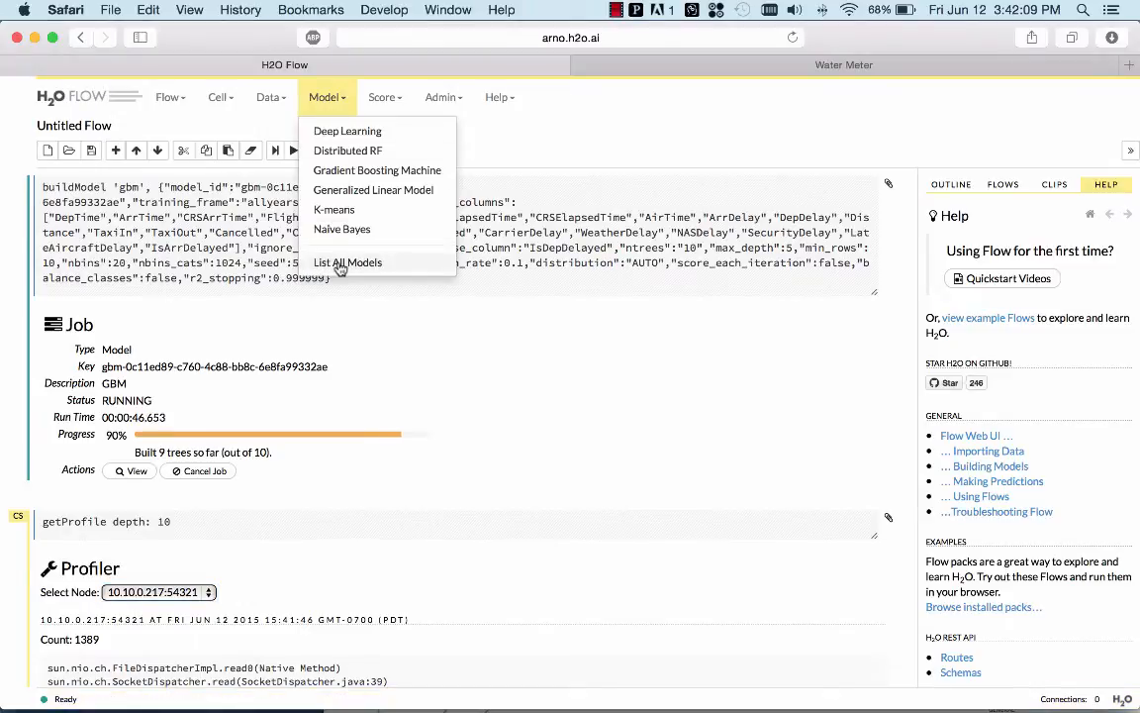
{"action": "left_click", "coordinate": [348, 262]}
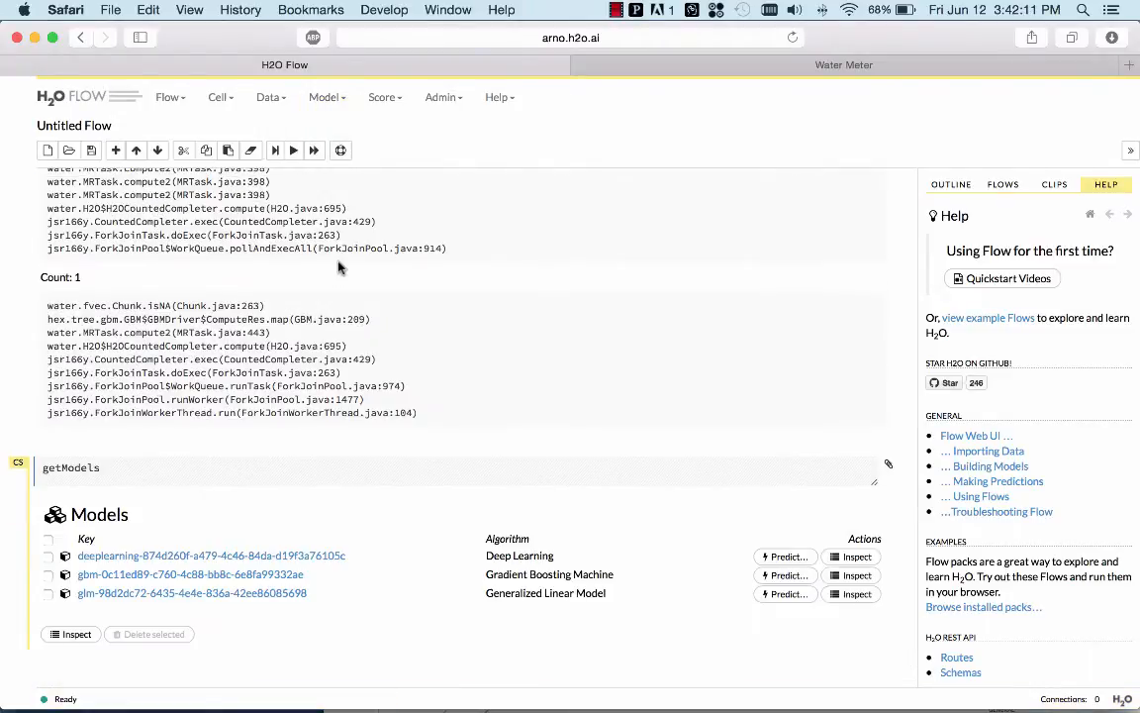
{"action": "left_click", "coordinate": [190, 574]}
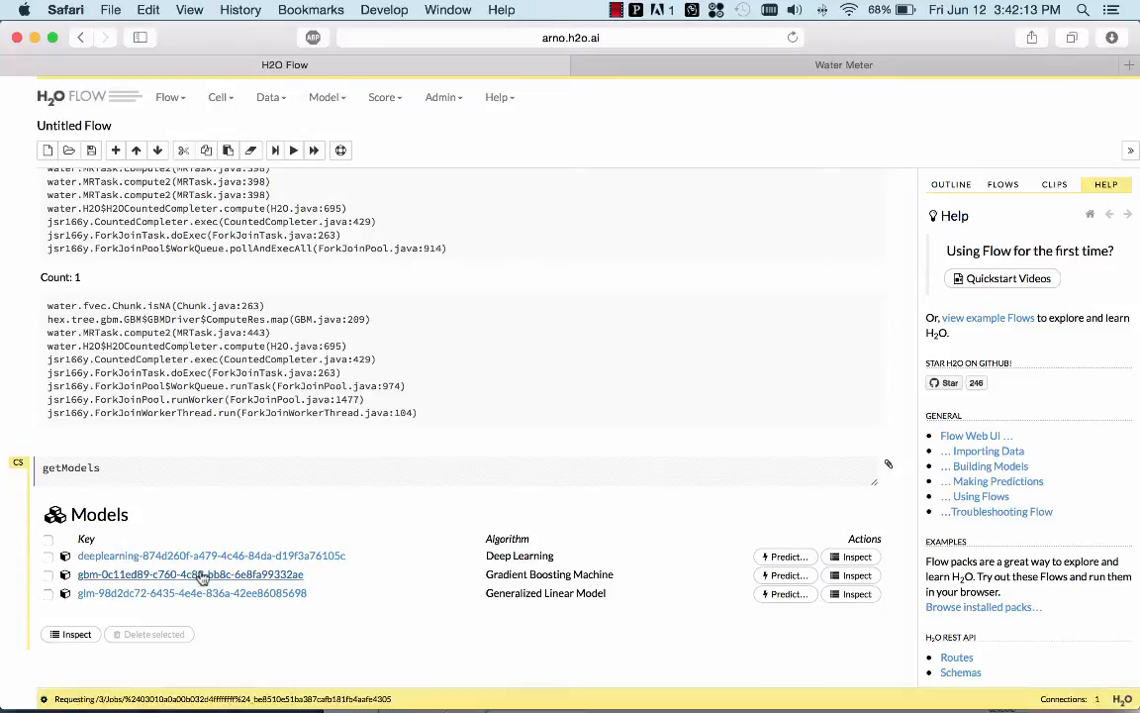
{"action": "left_click", "coordinate": [190, 574]}
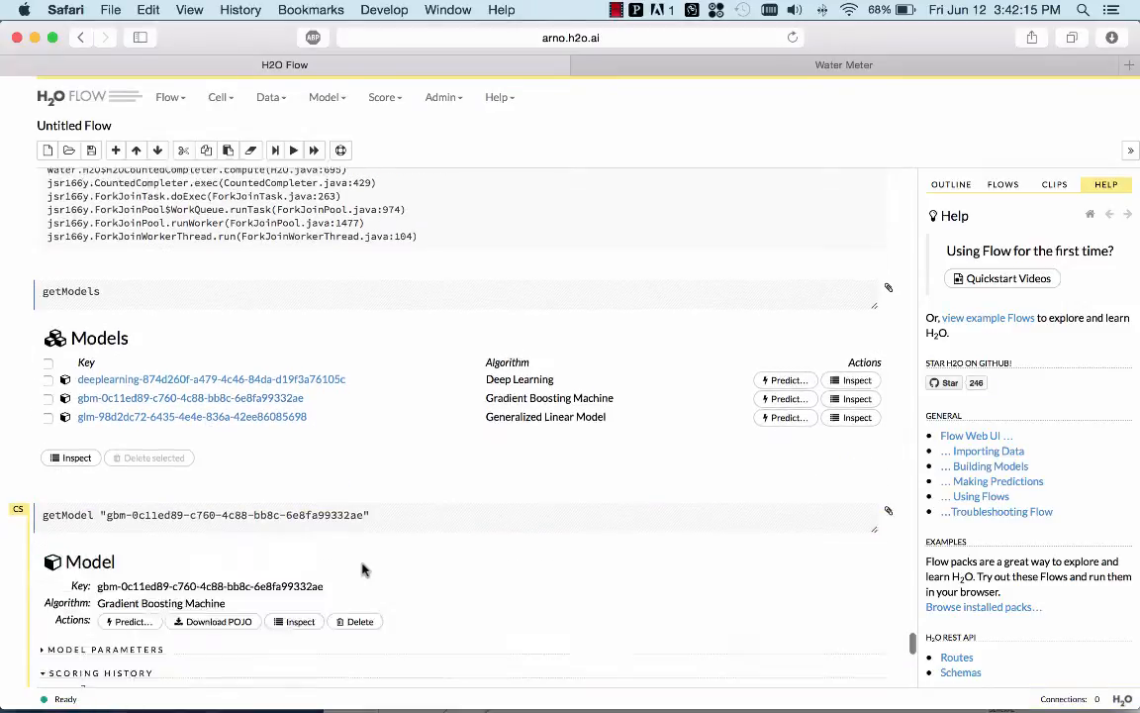
Scroll to the GBM scoring history and training ROC curve with AUC 0.659
{"action": "scroll", "scroll_direction": "down", "scroll_amount": 3}
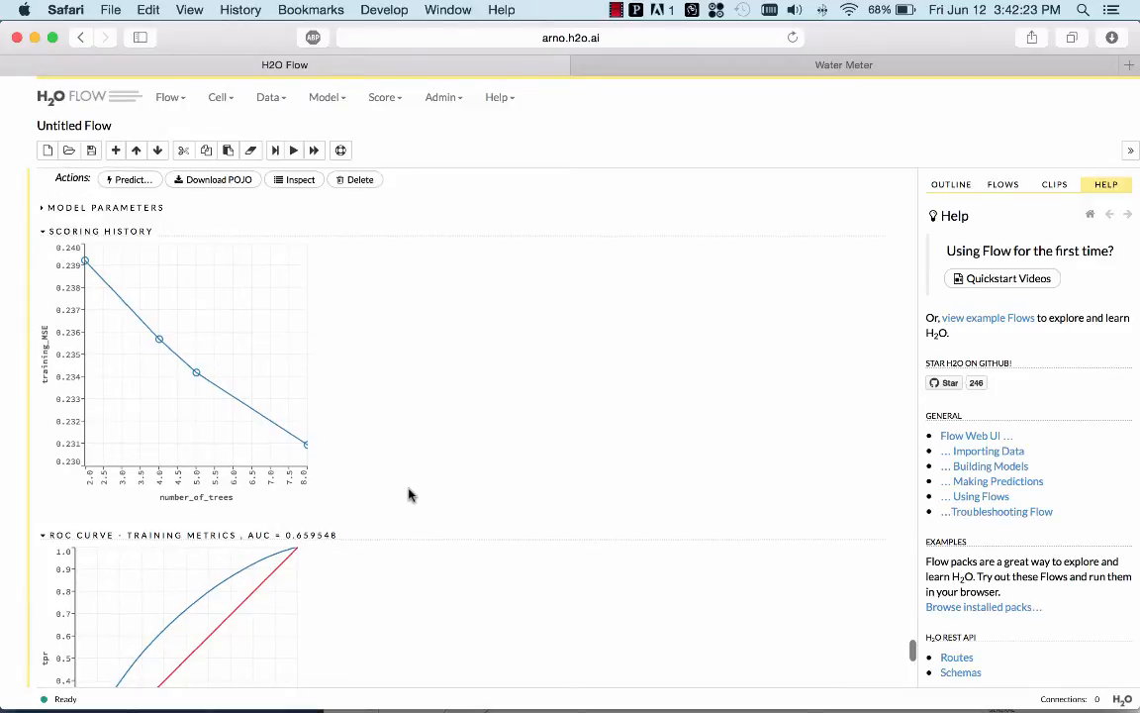
{"action": "scroll", "scroll_direction": "down", "scroll_amount": 3}
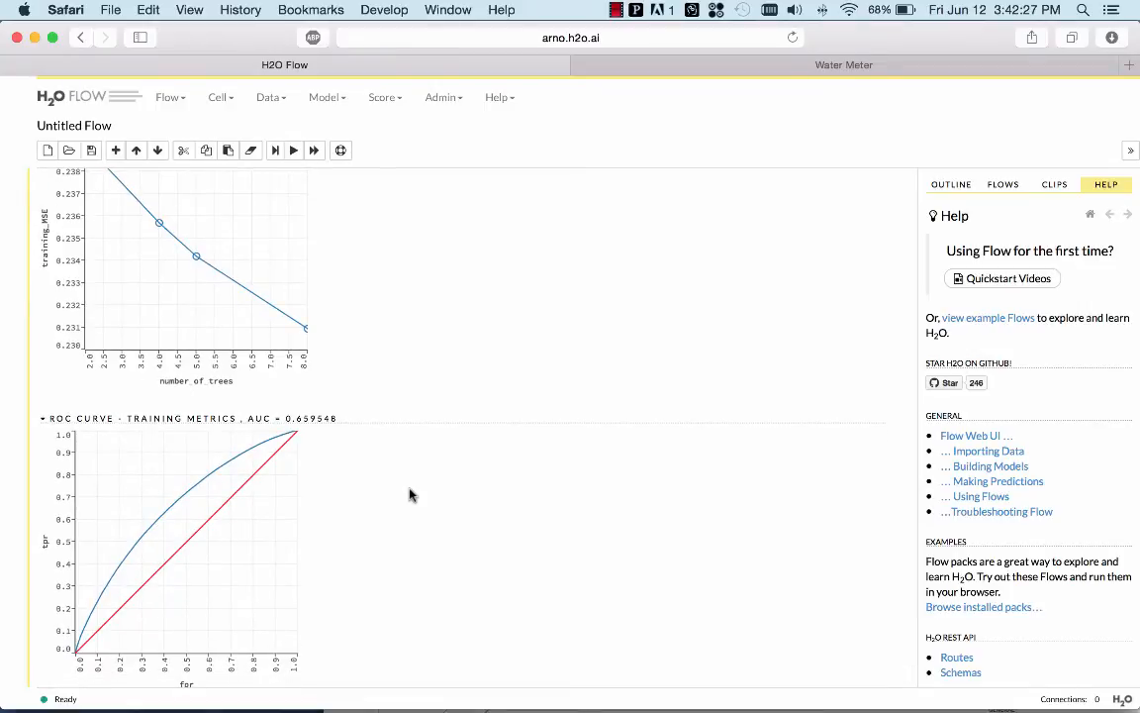
{"action": "mouse_move", "coordinate": [584, 233]}
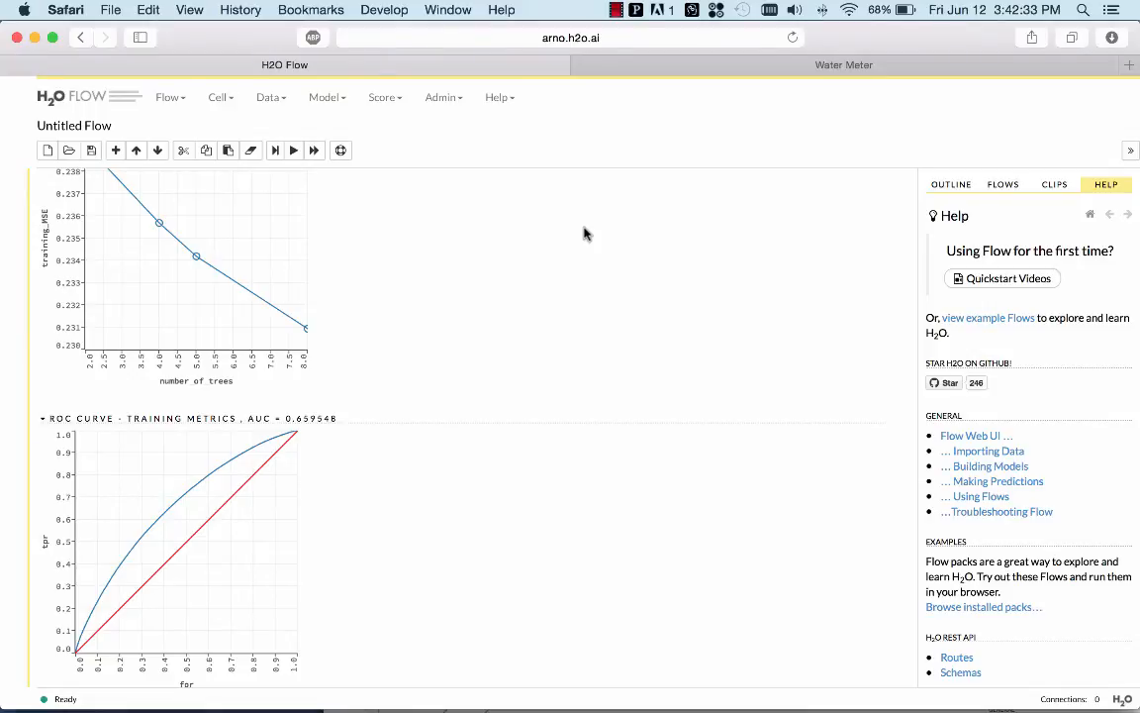
{"action": "mouse_move", "coordinate": [356, 498]}
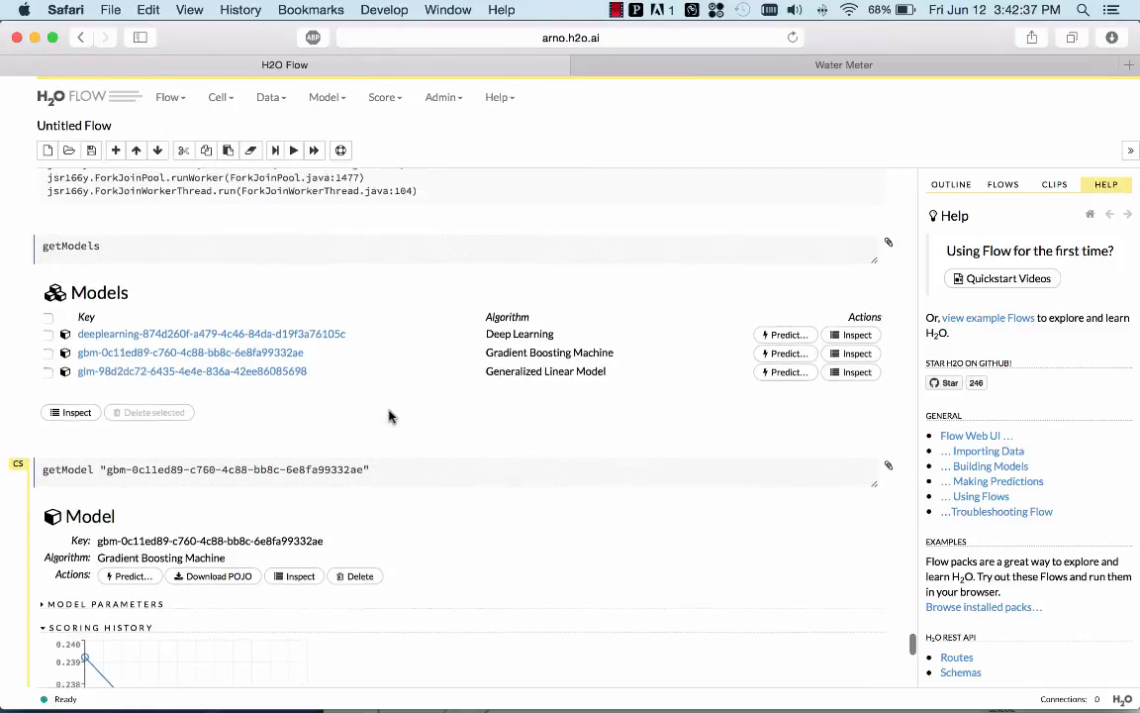
{"action": "scroll", "scroll_direction": "down", "scroll_amount": 3}
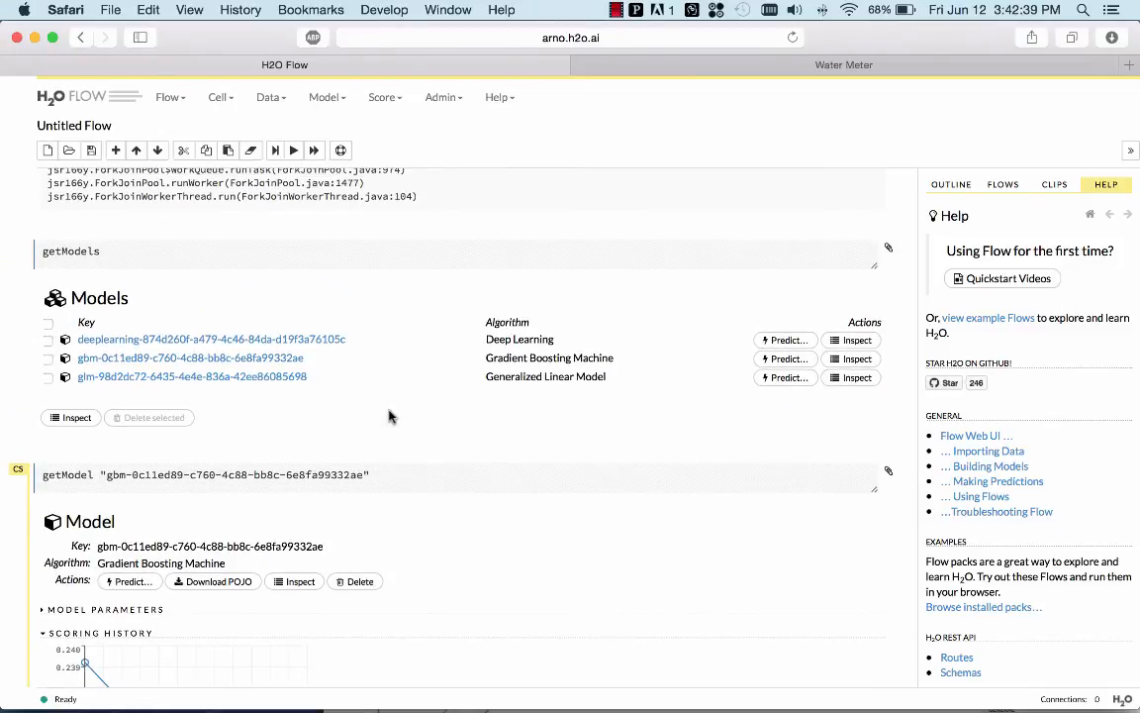